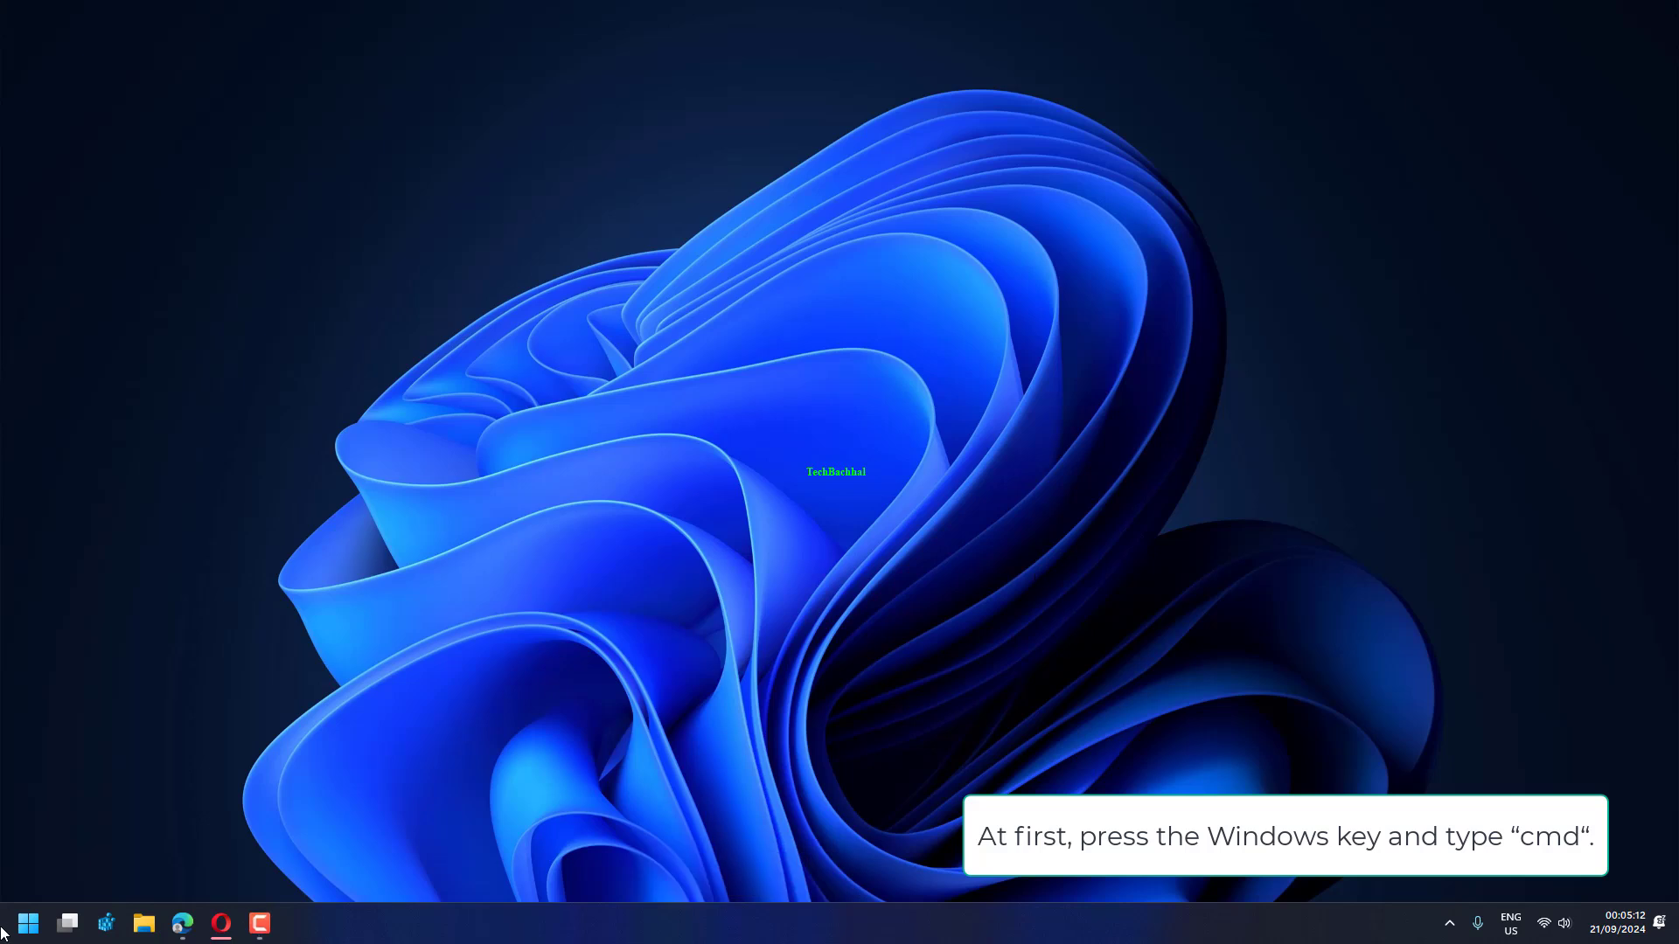
Search the Start menu for 'cmd' to find the Command Prompt app.
left_click(28, 924)
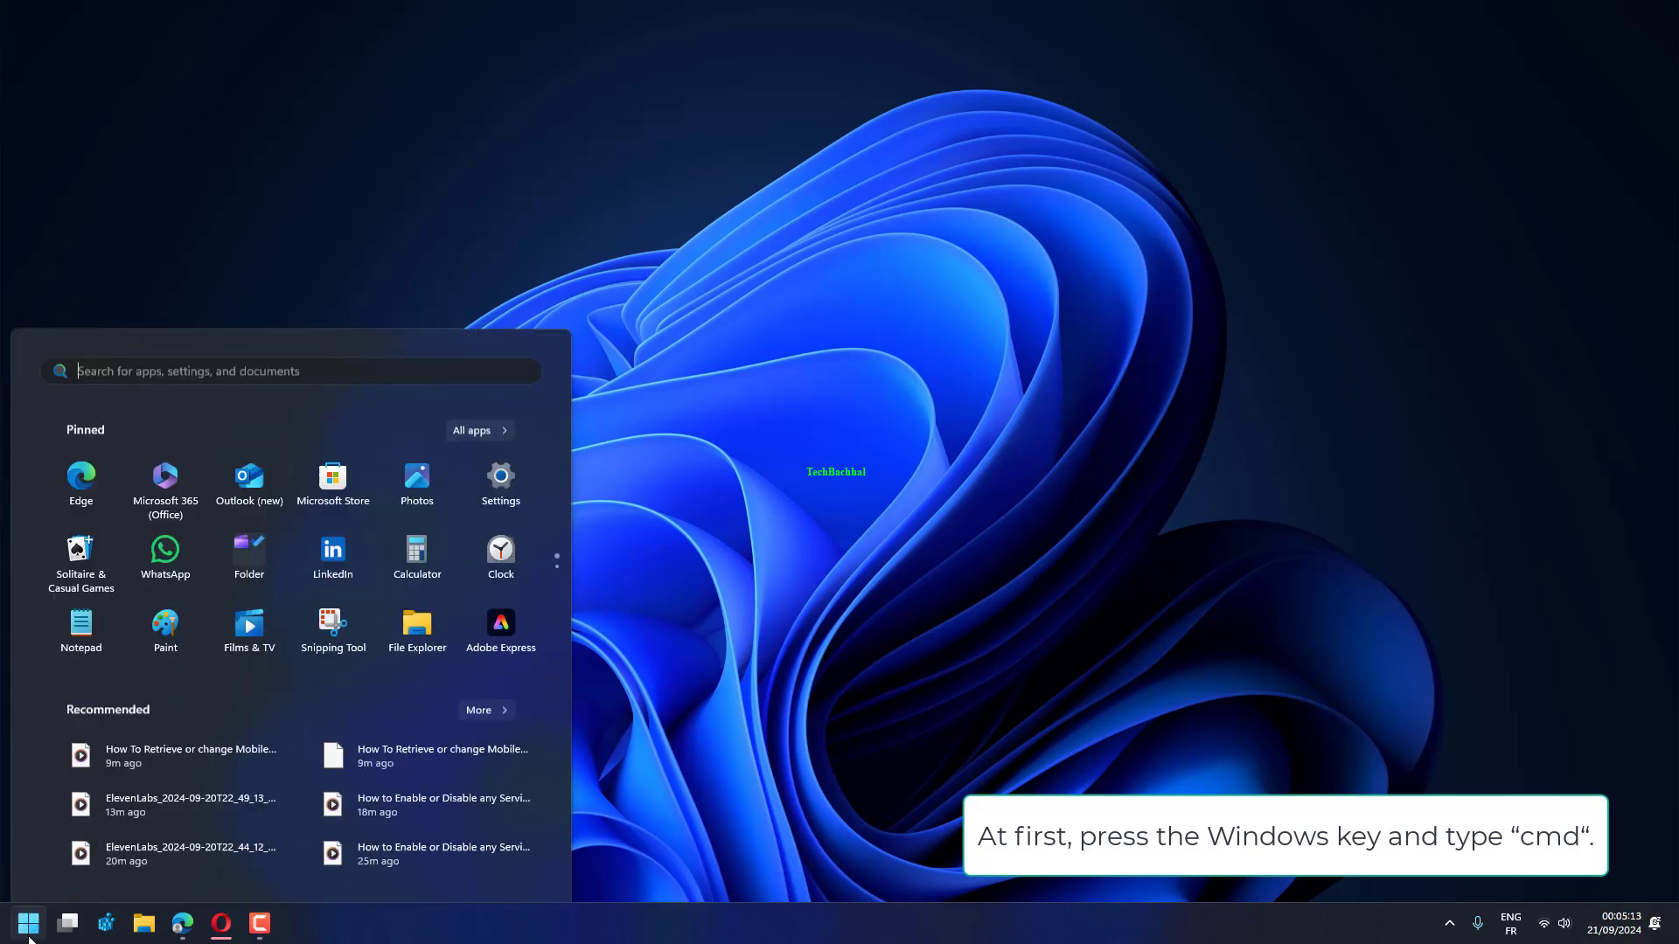
type("cm")
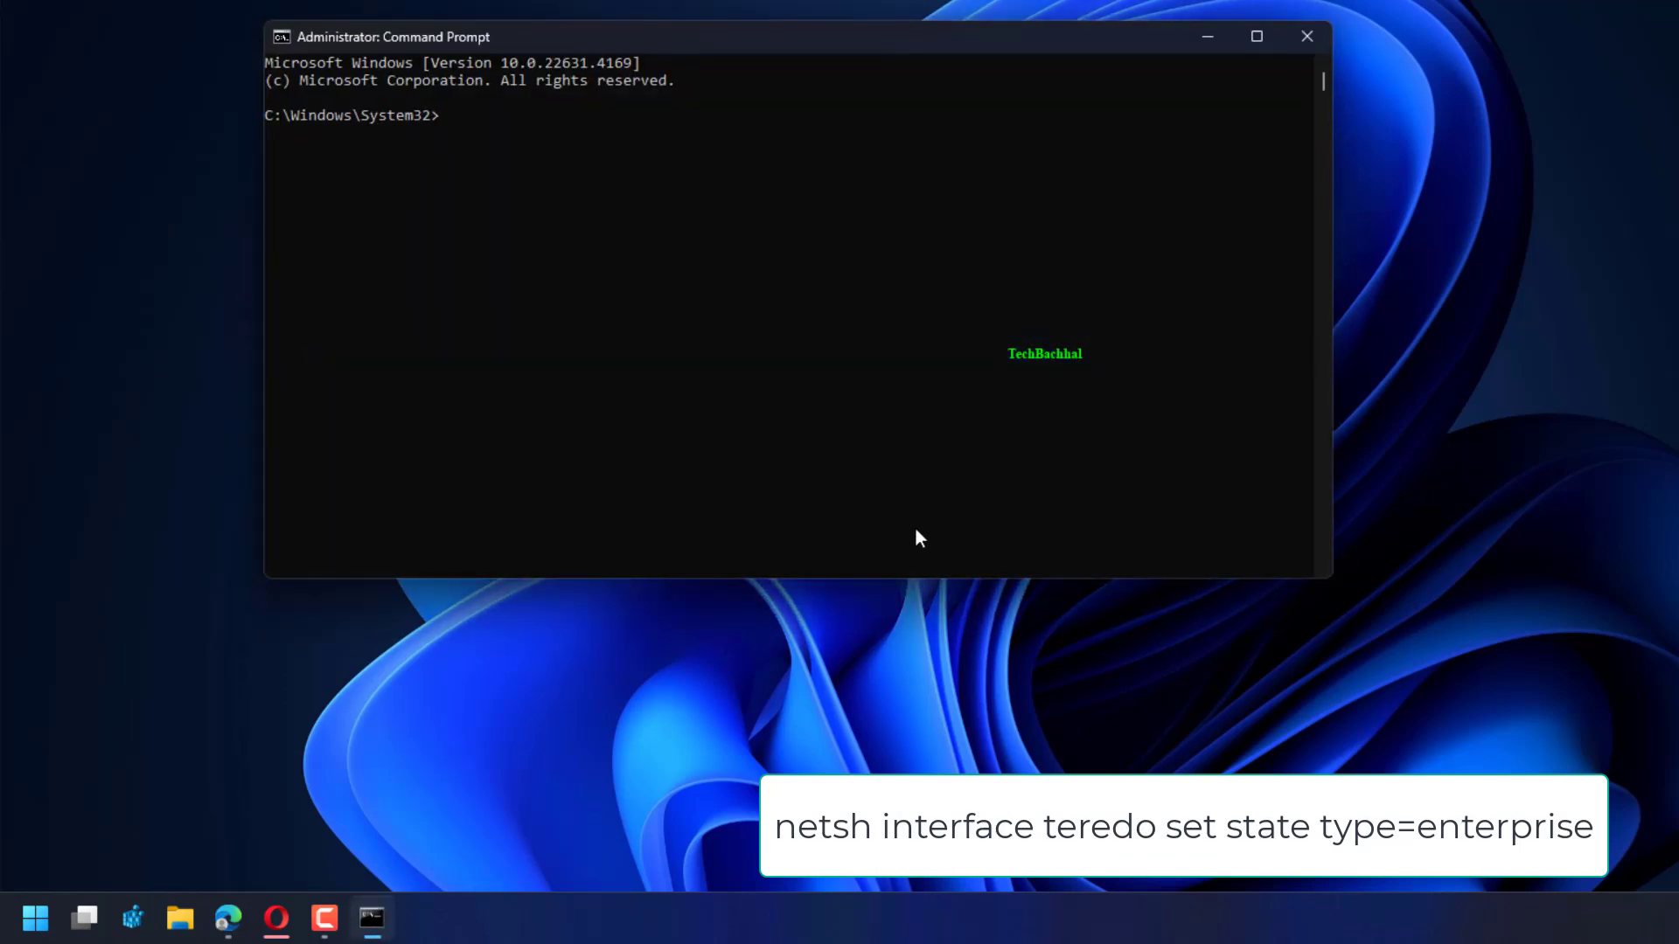
Set the Teredo interface state type to enterprise via netsh and check its state.
type("netsh interface teredo set state type=enterprise")
type("netsh interface Teredo show state")
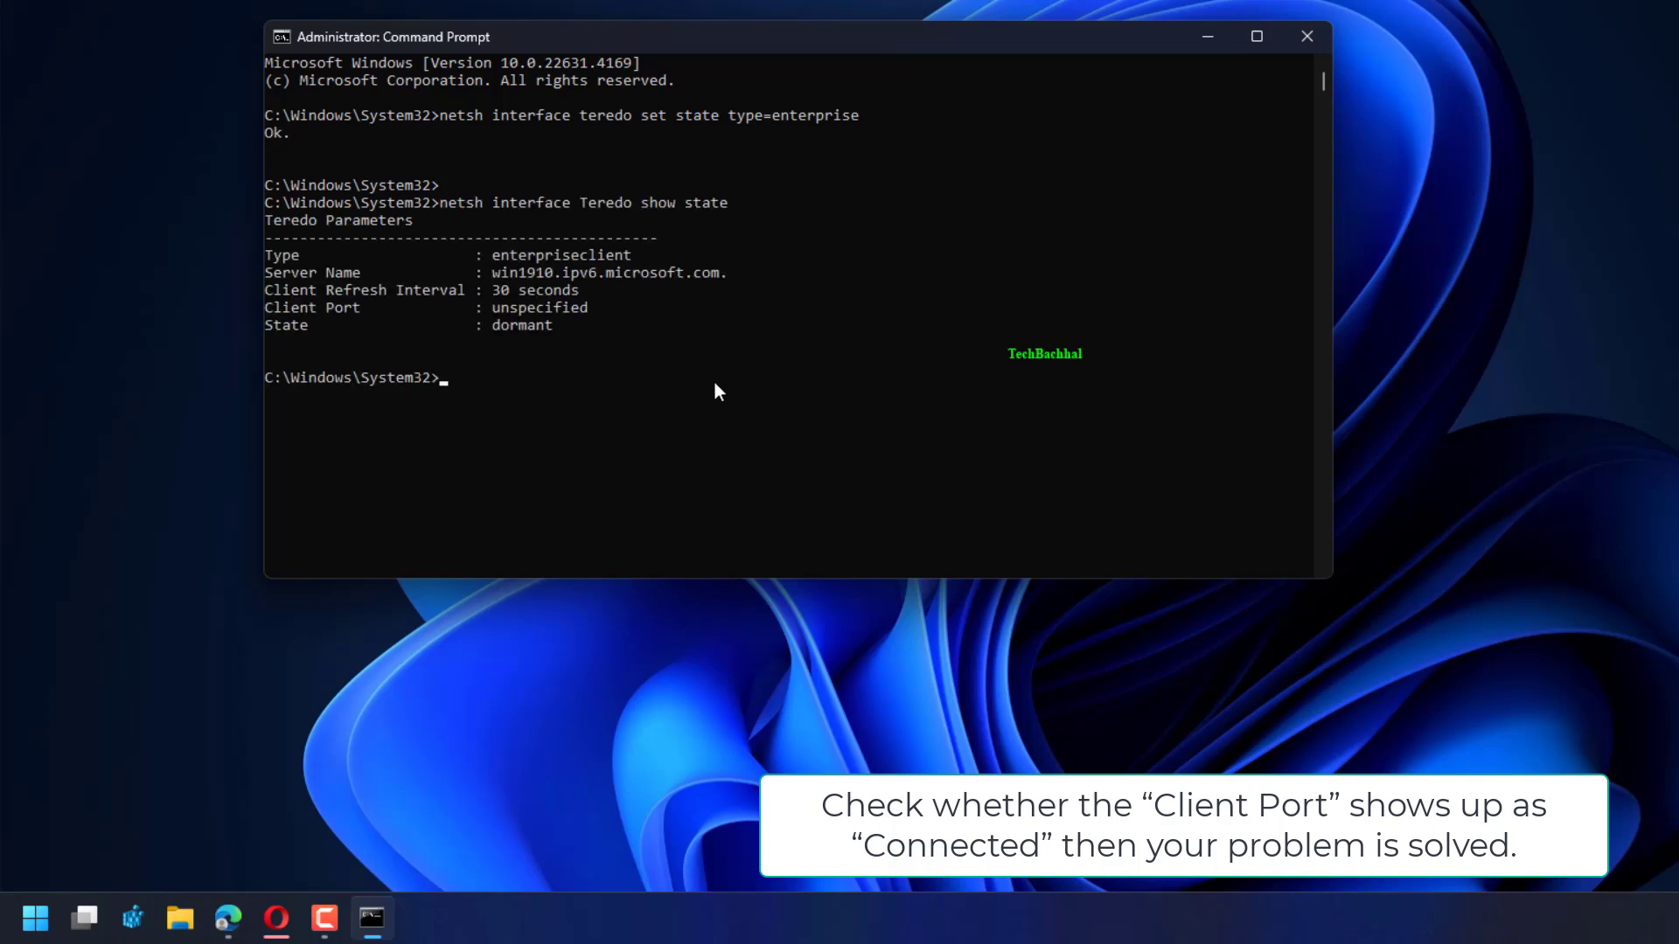
mouse_move(764, 479)
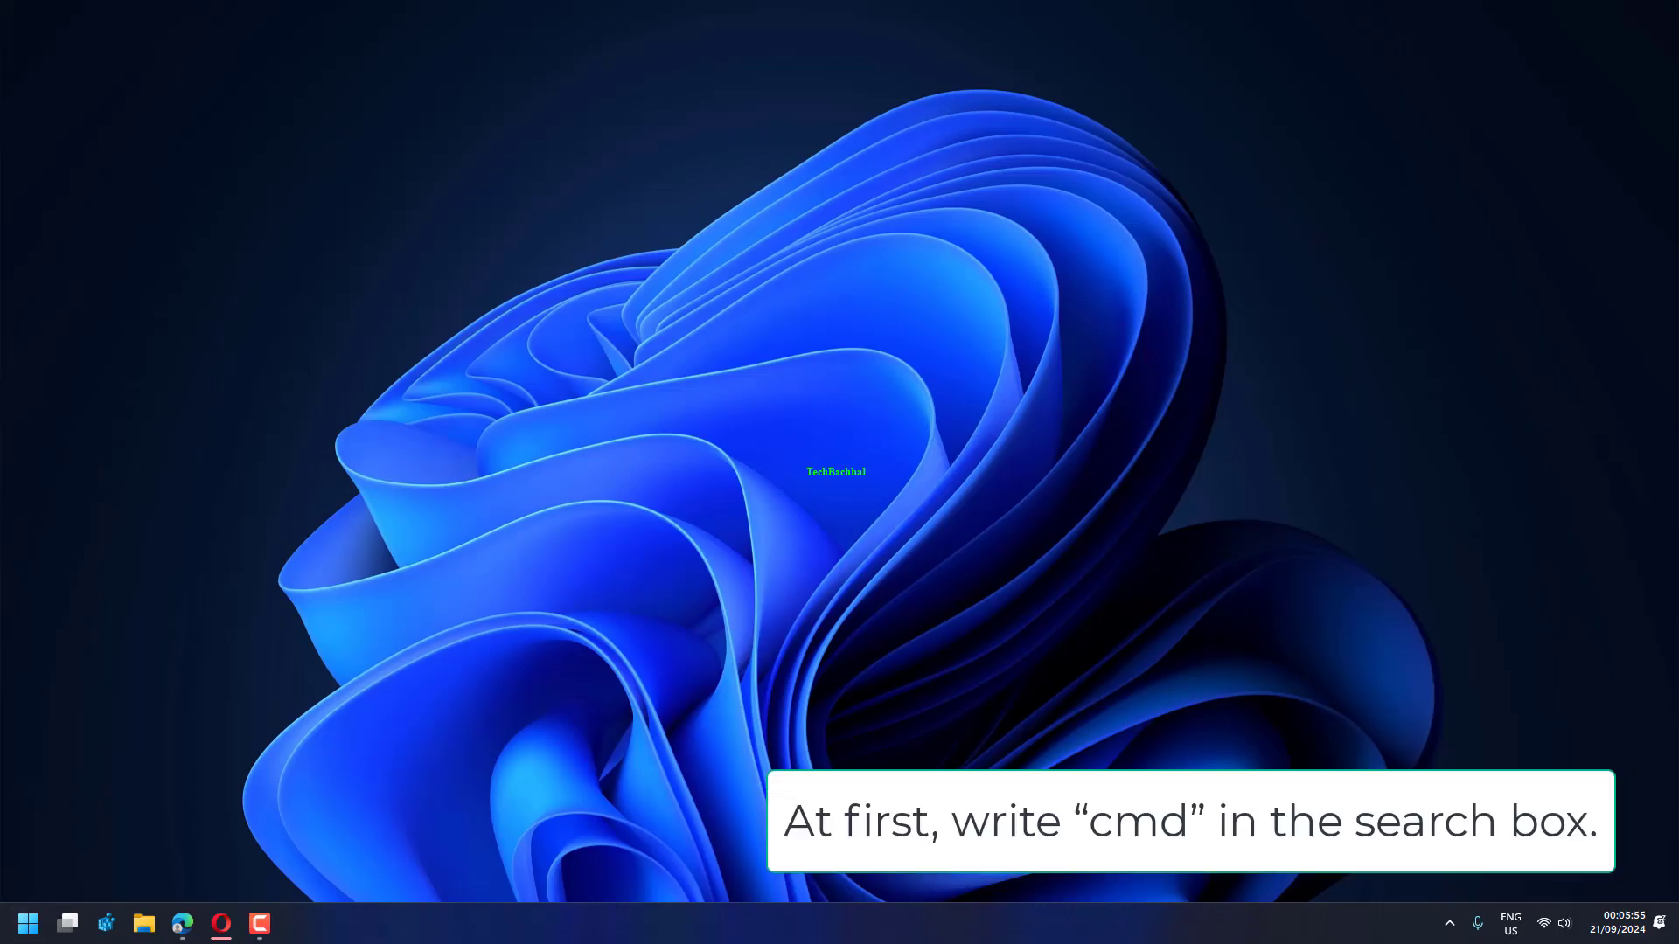
Launch Command Prompt as administrator from the Start search for 'cmd'.
type("cmd")
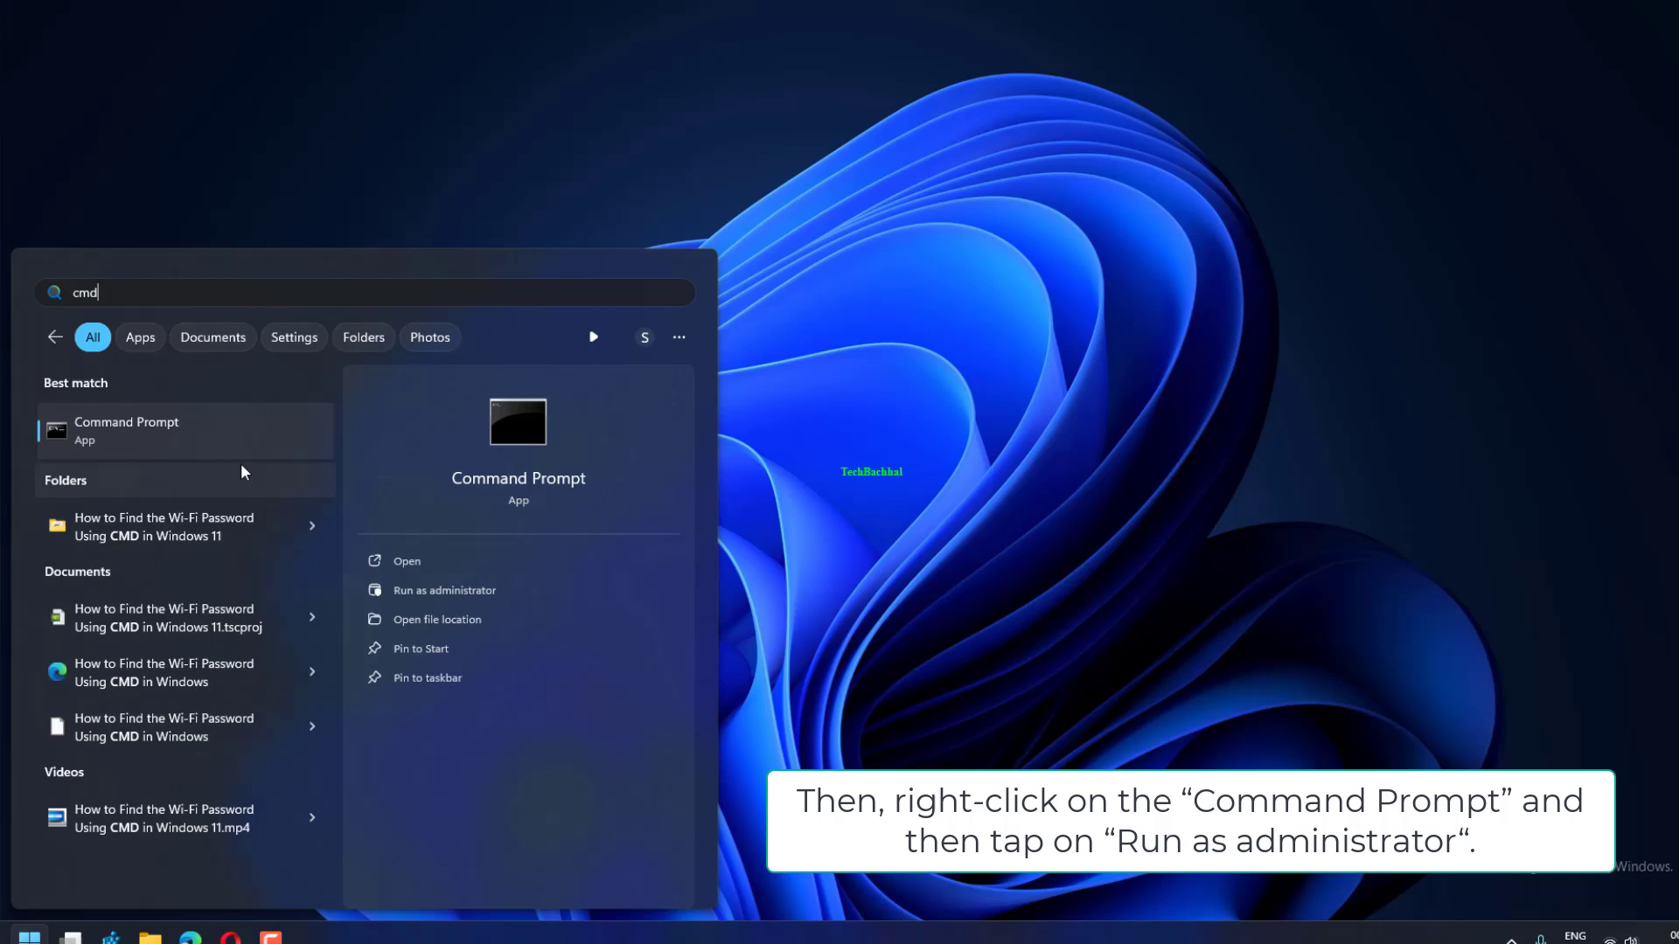
right_click(161, 430)
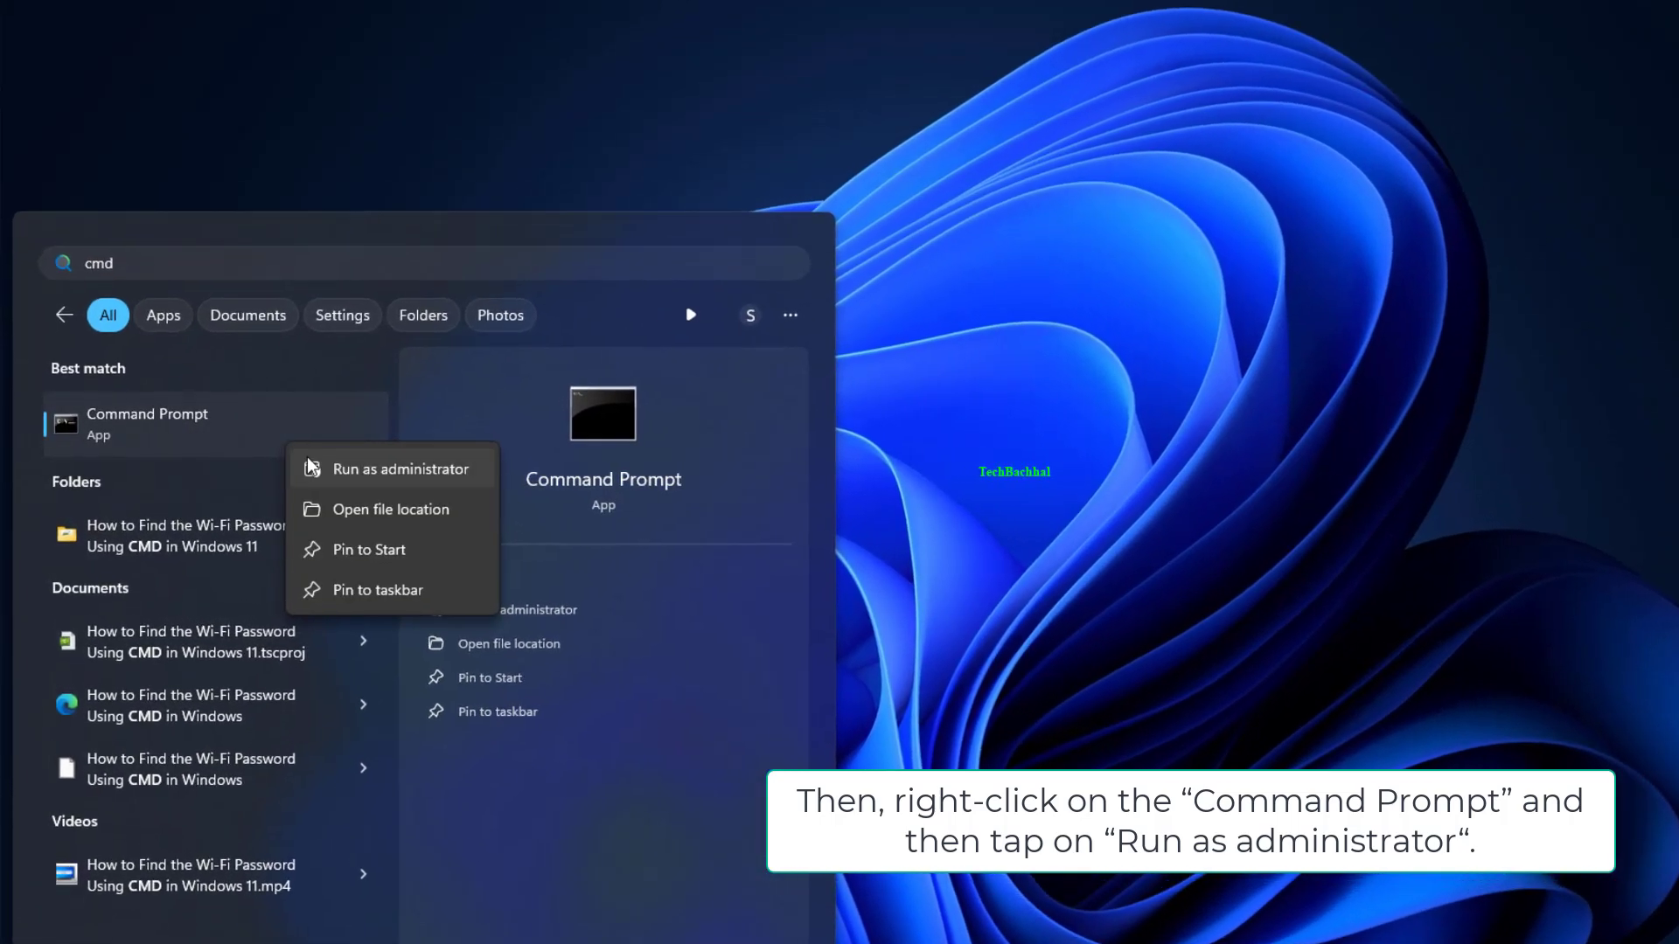
left_click(392, 468)
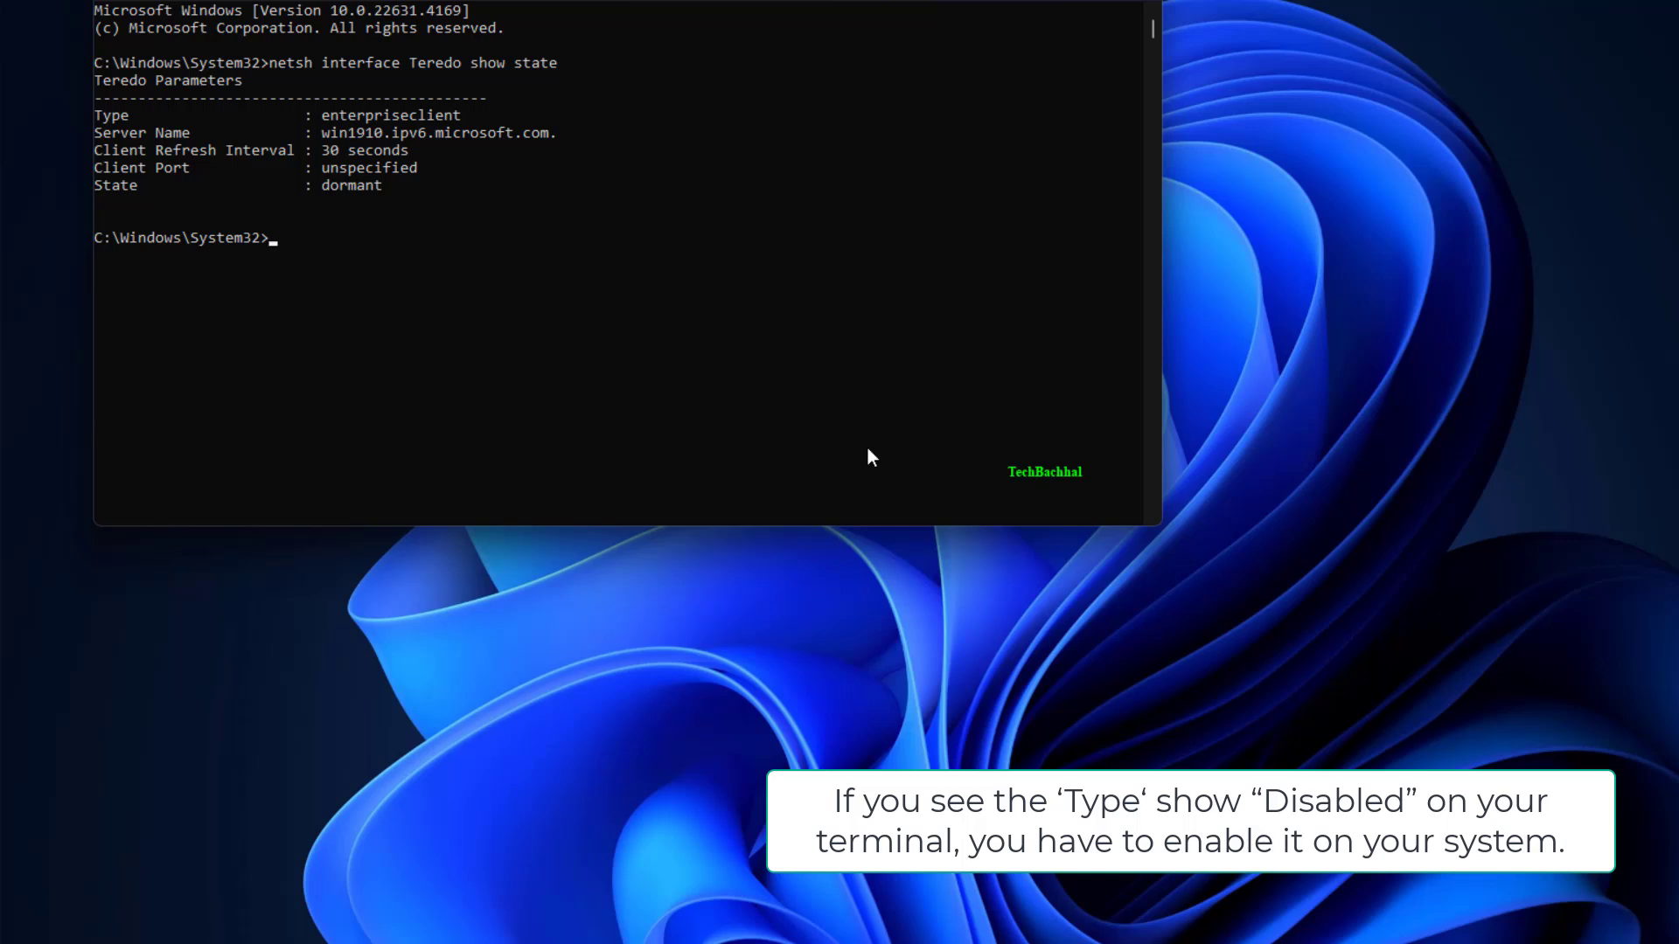
Set the Teredo interface state type back to default via netsh.
type("netsh interface Teredo set state type=default")
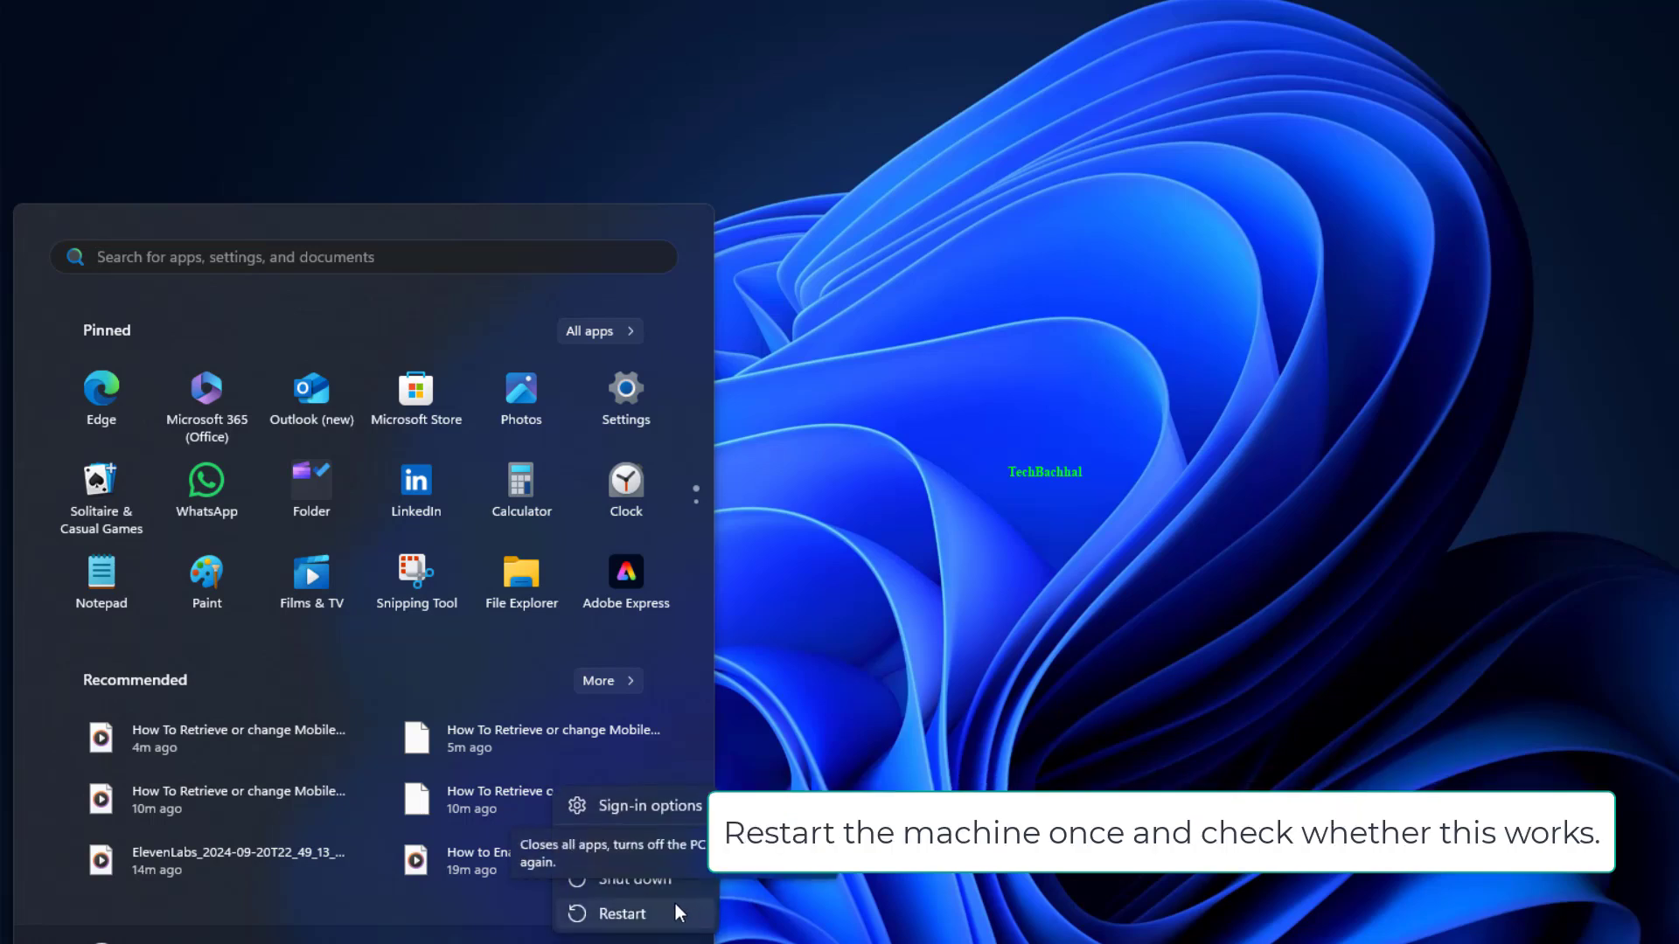
Restart the computer from the Start menu power options.
left_click(621, 913)
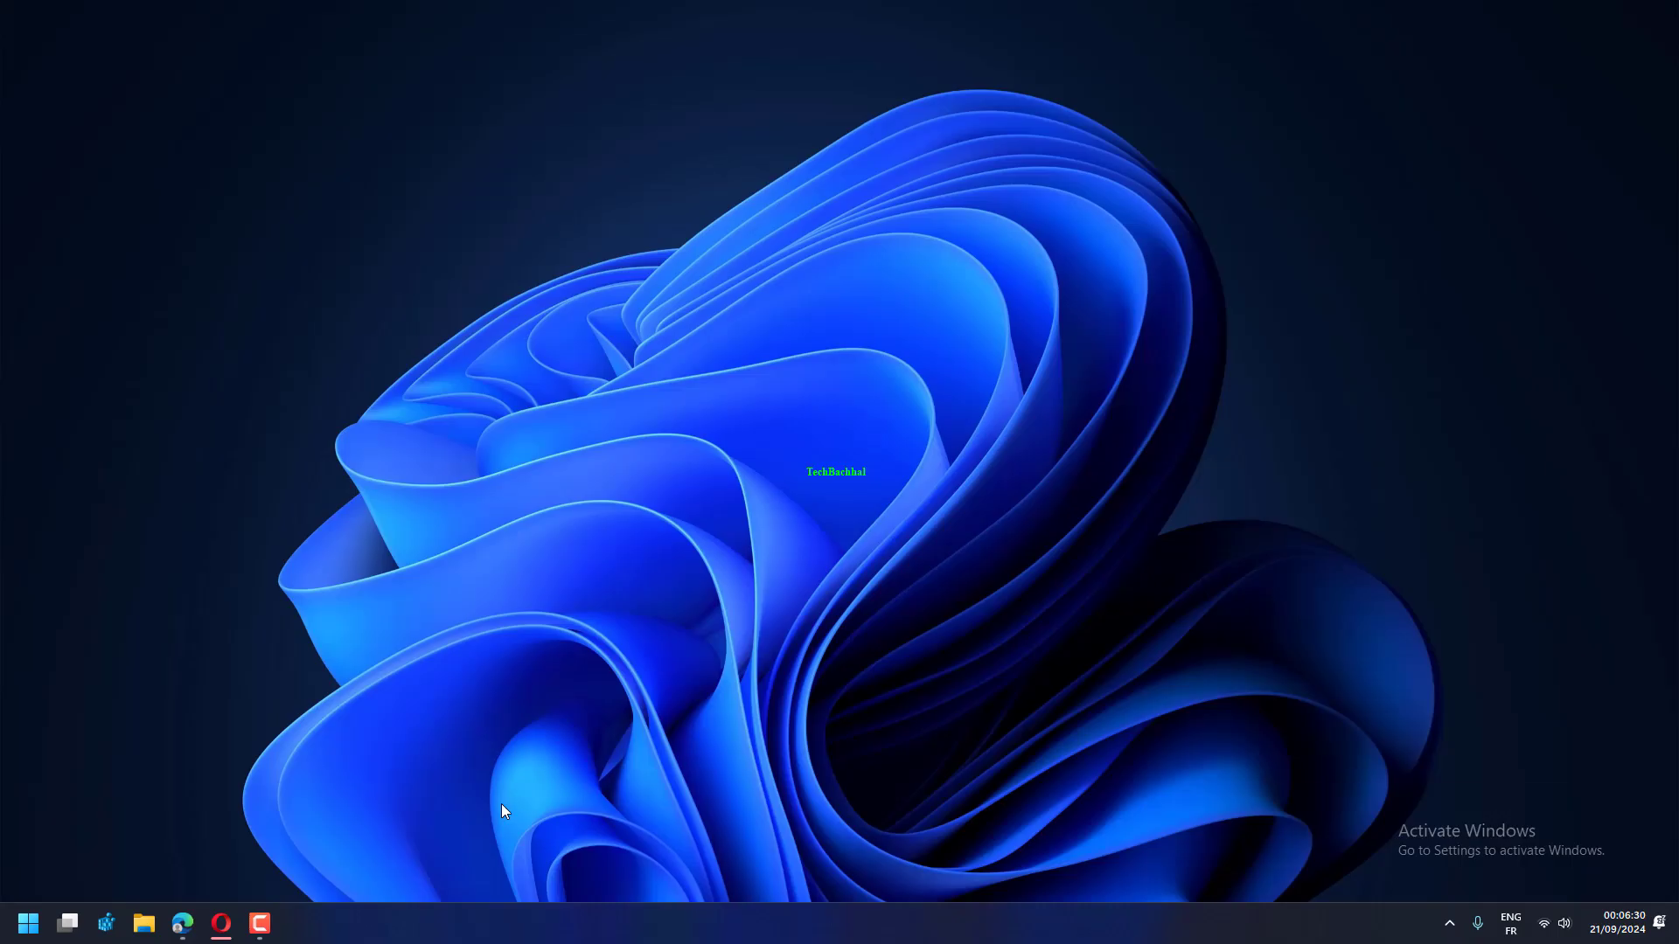
Launch the Services console by running 'services.msc' from the Run dialog.
key("win+r")
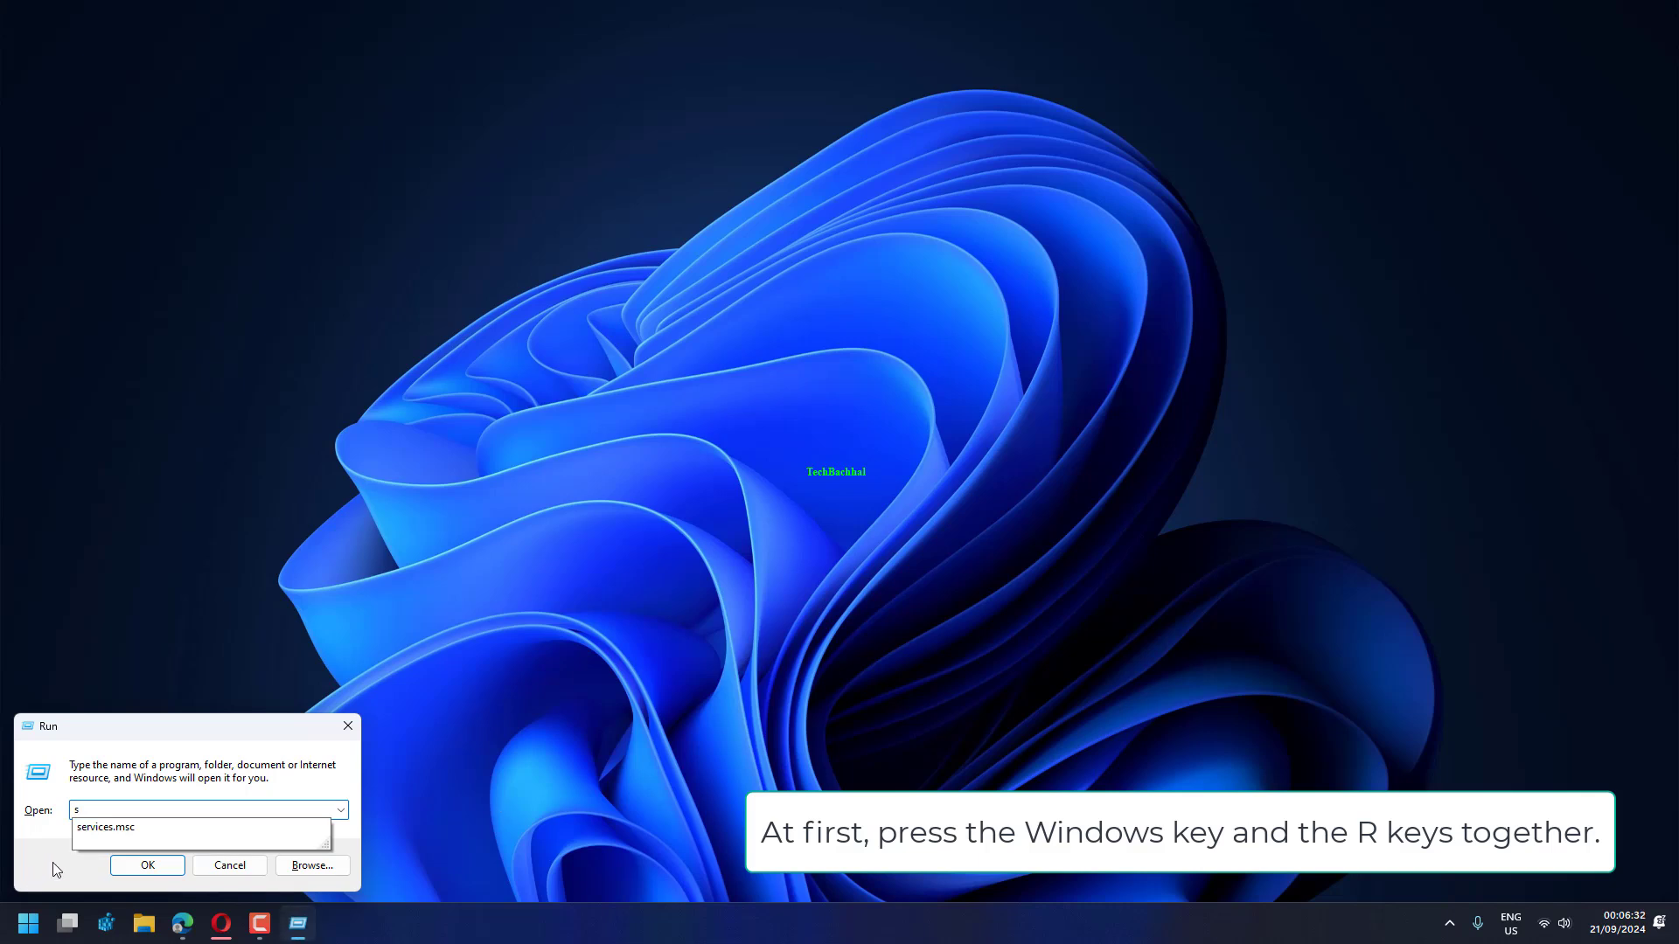
type("ervices.msc")
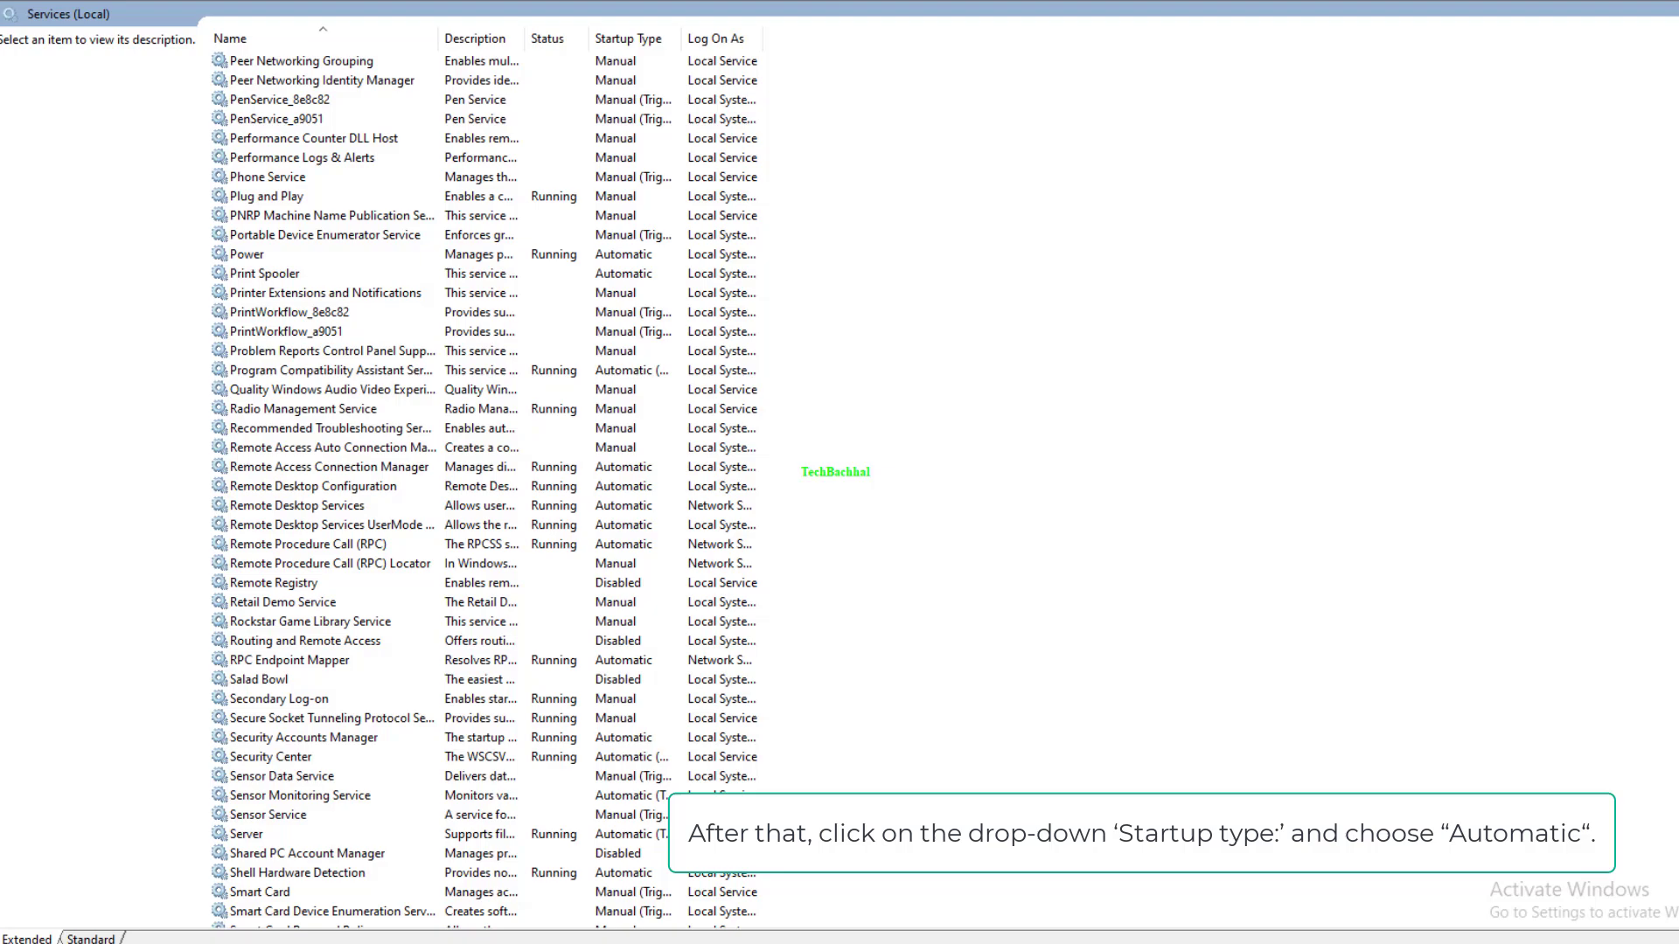
Set the IP Helper service's startup type to Automatic in its Properties and apply it.
scroll("down", 3)
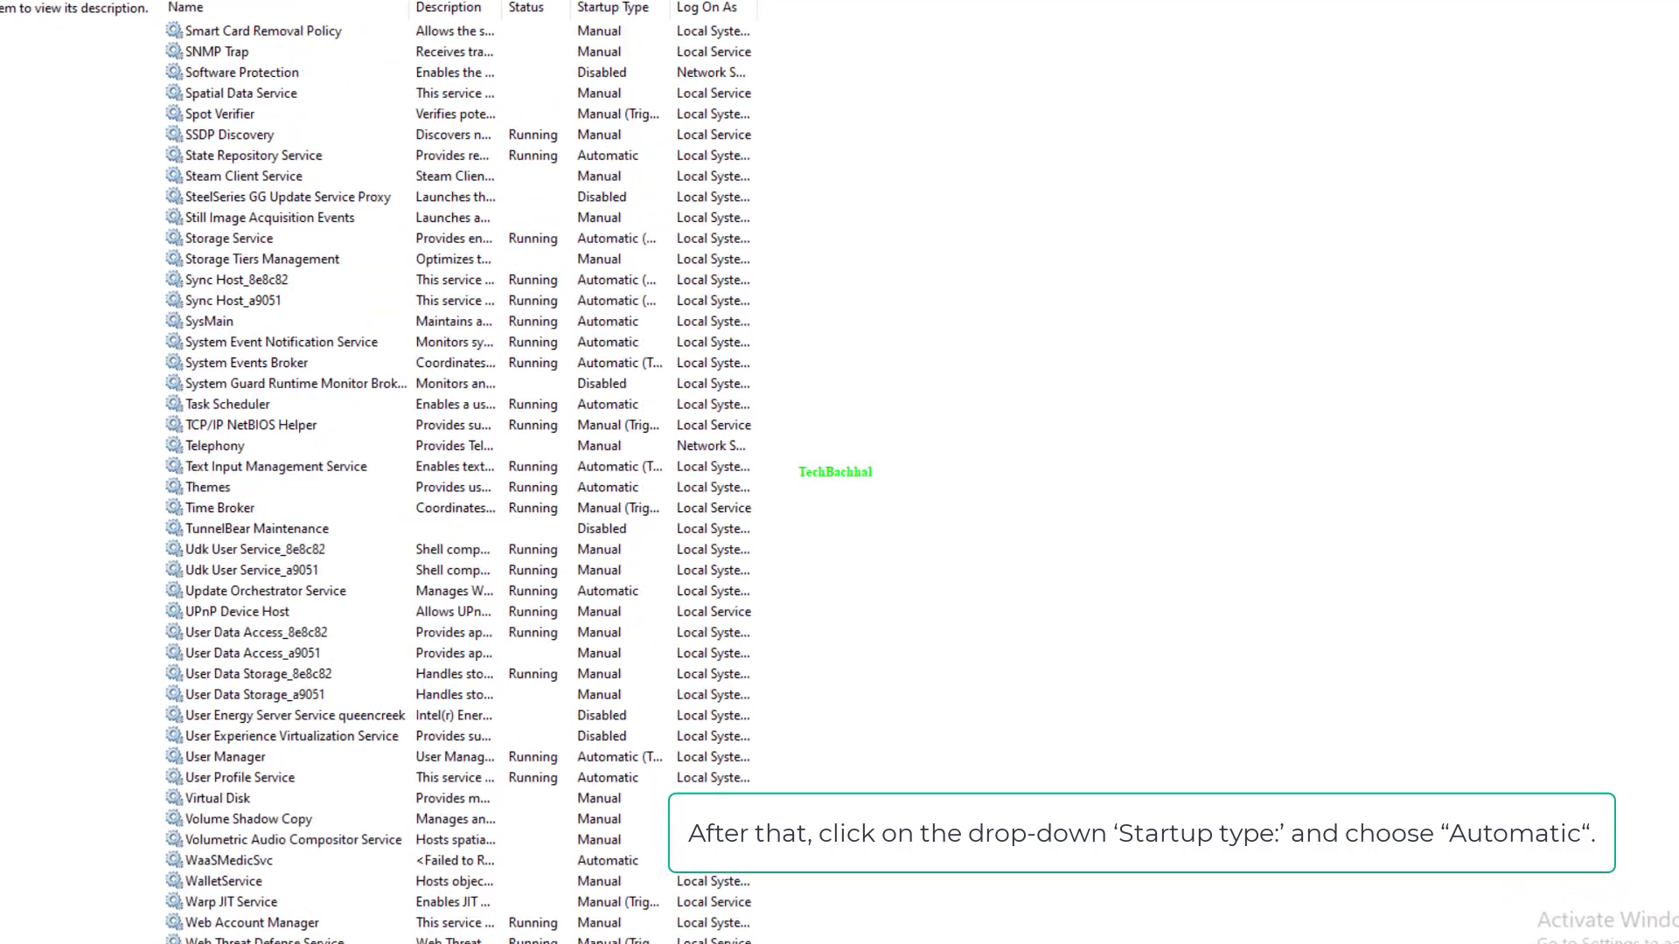
scroll("up", 3)
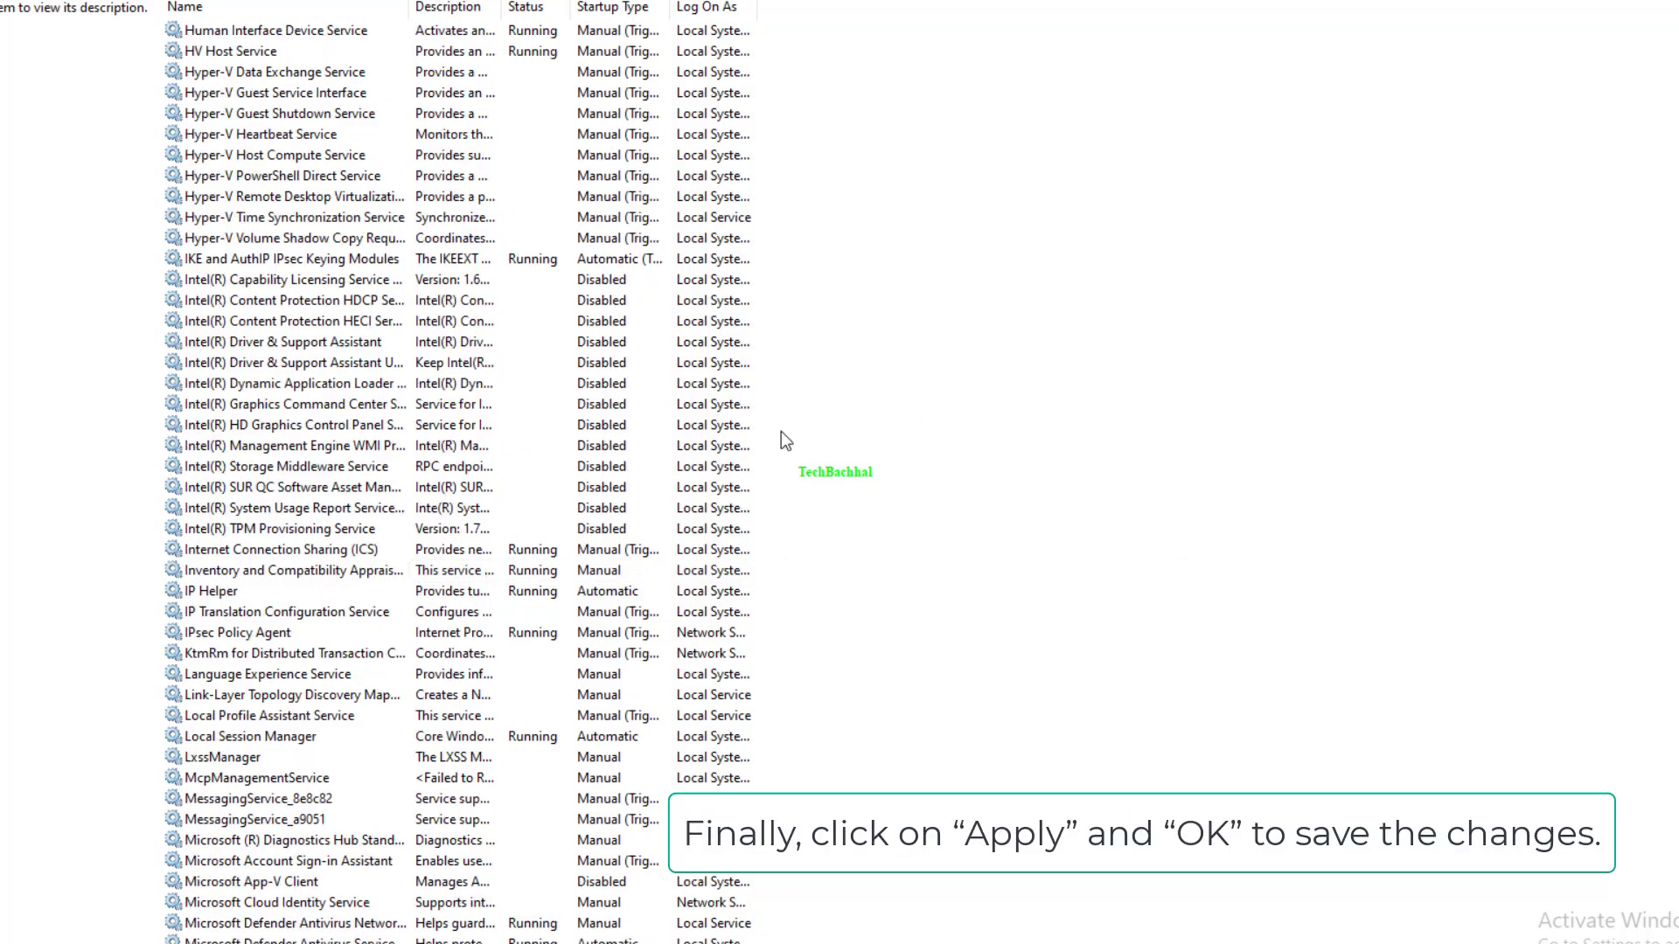
right_click(211, 589)
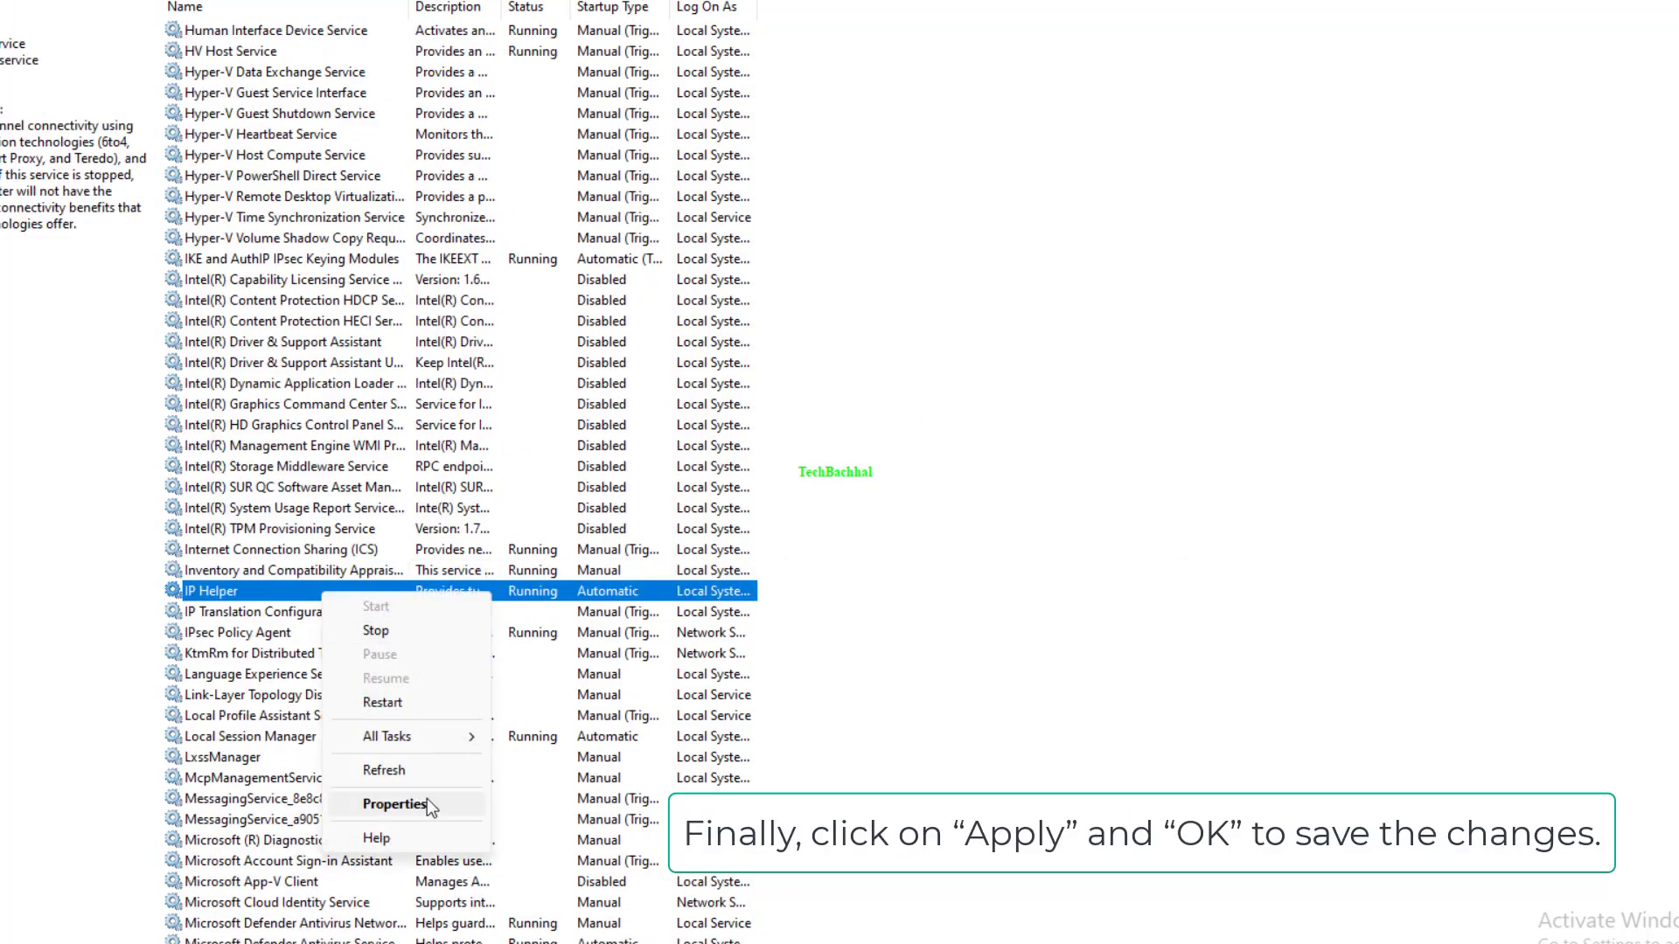
left_click(395, 804)
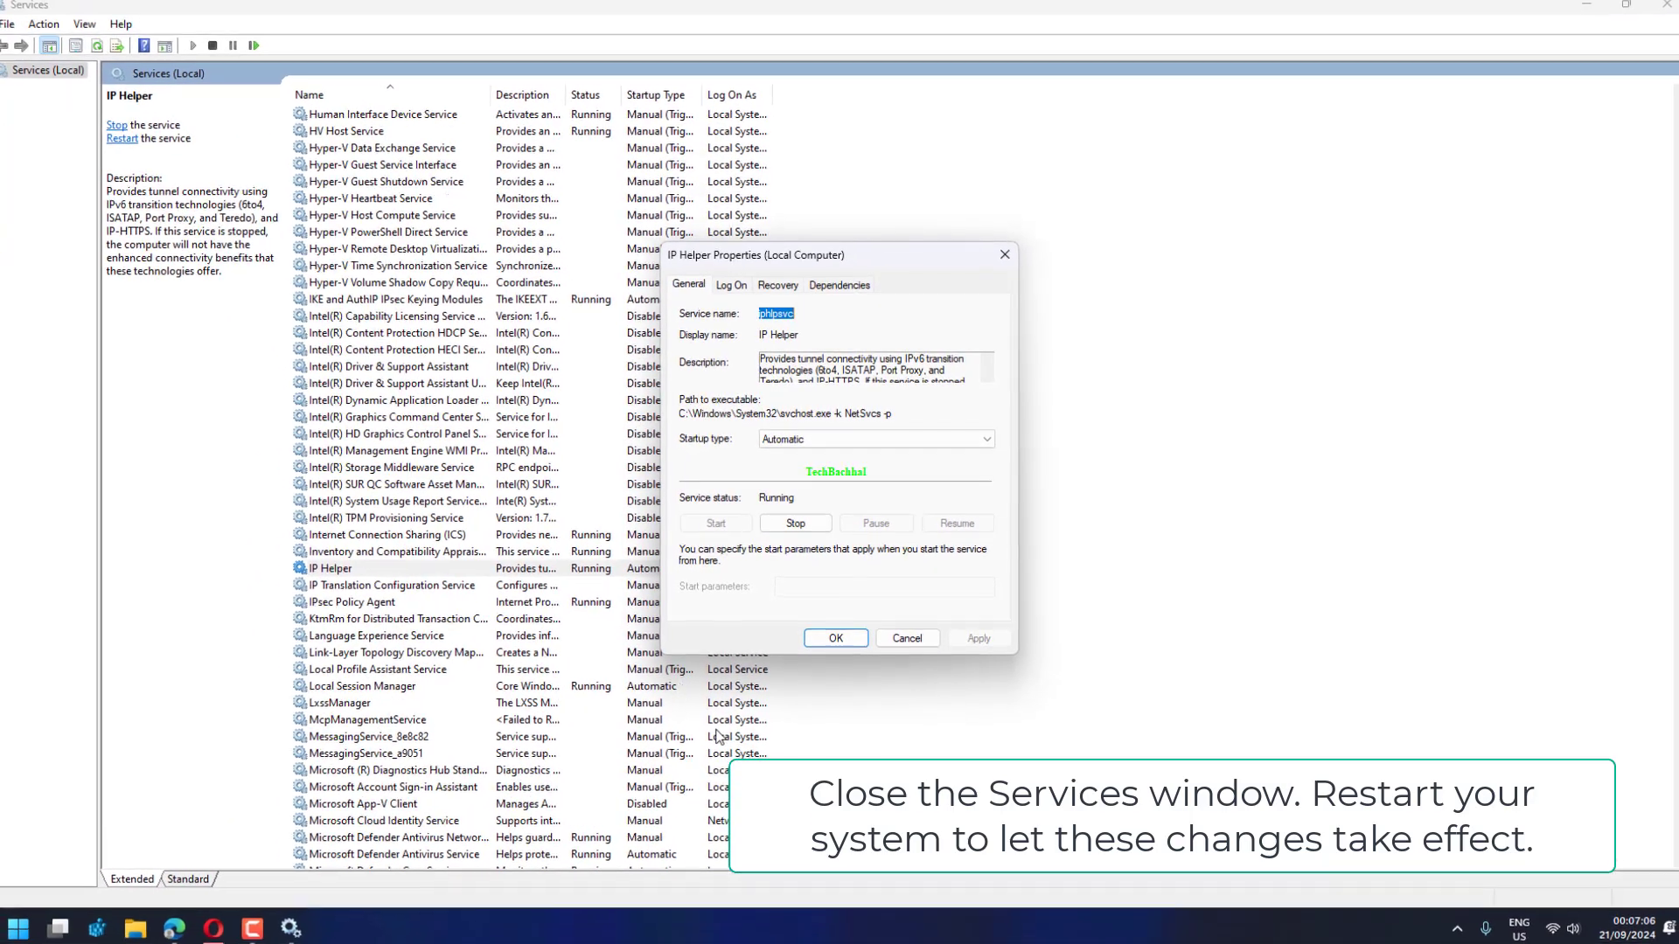
left_click(834, 638)
type("c")
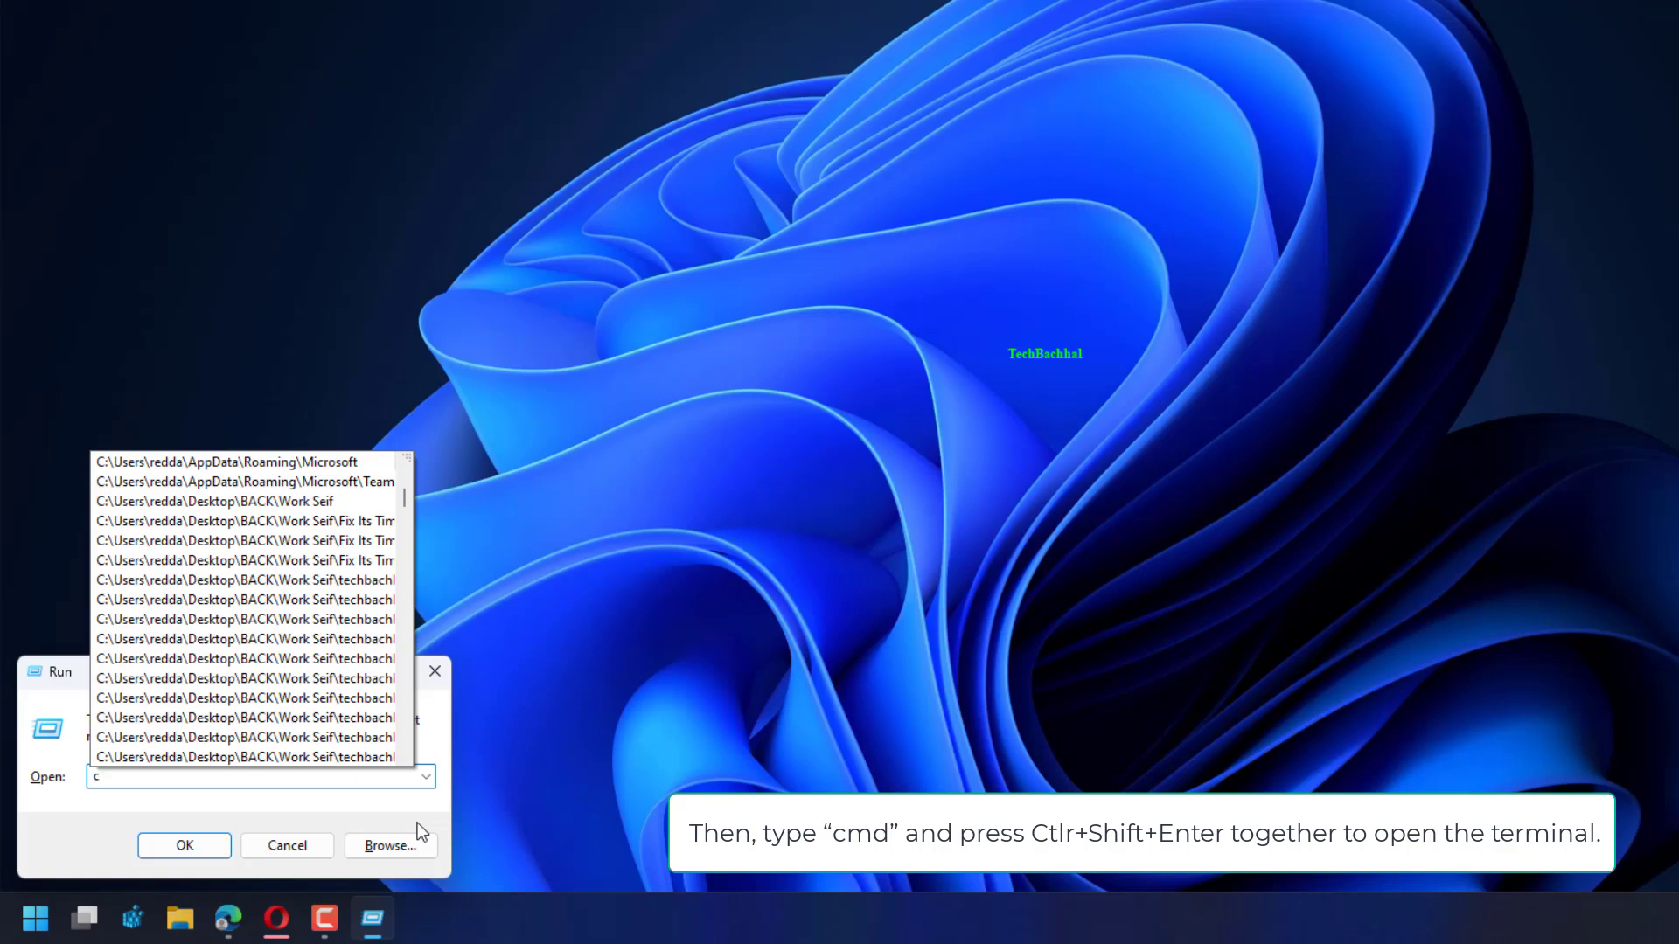
Run 'cmd' elevated from the Run dialog and accept the elevation prompt.
type("md")
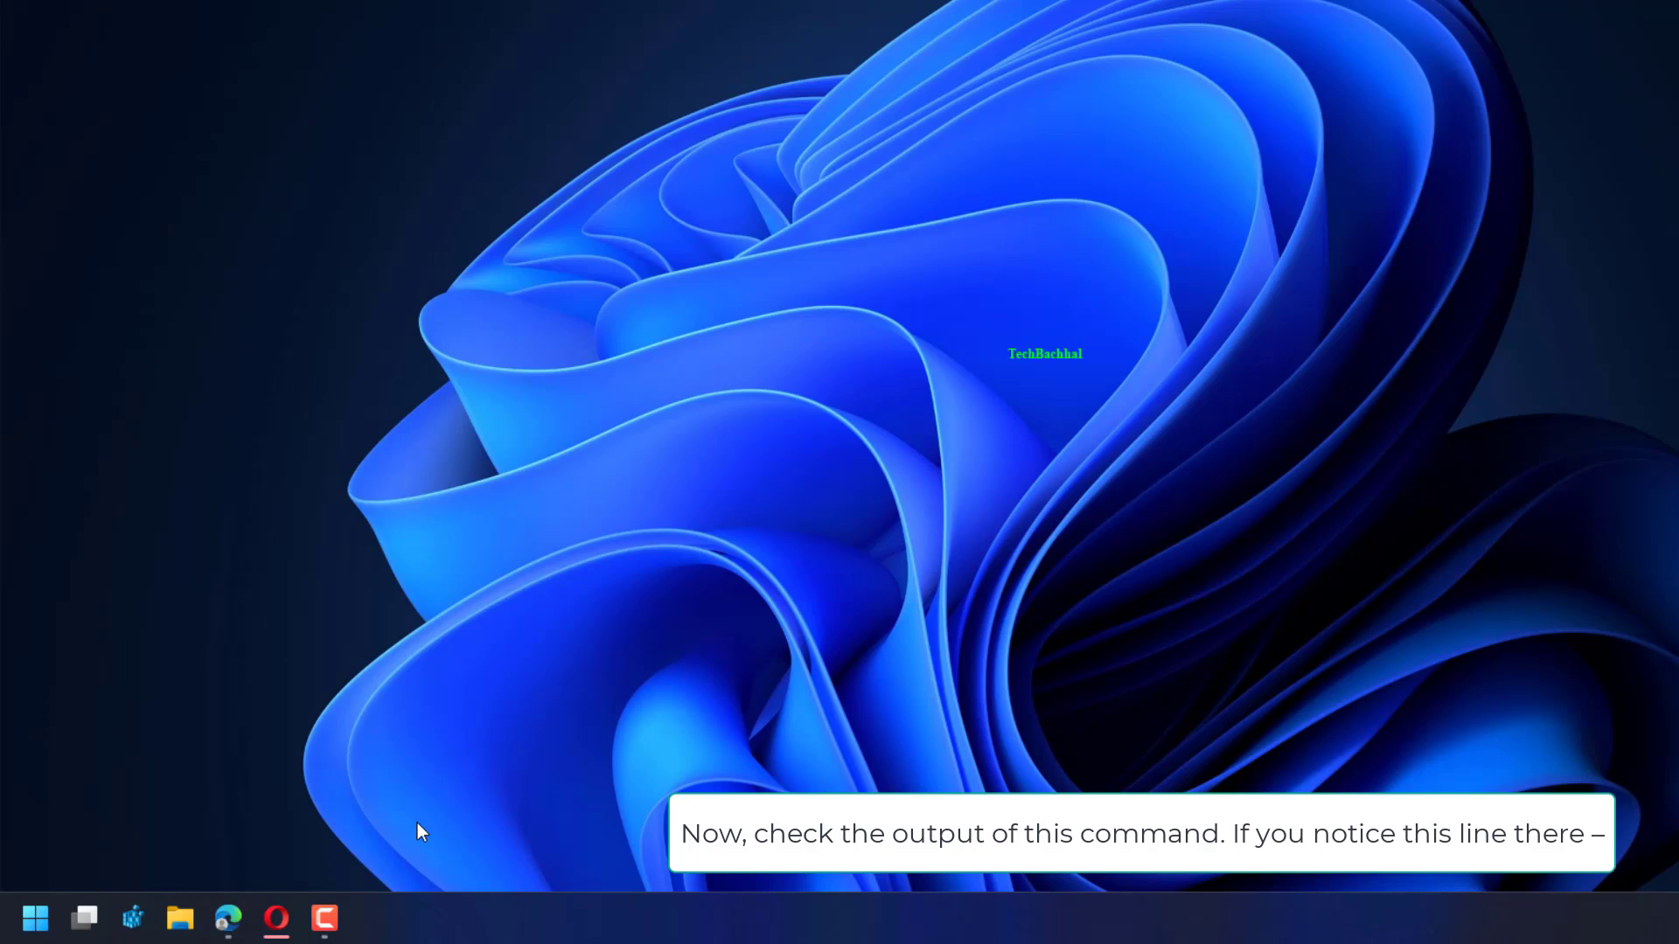
left_click(371, 918)
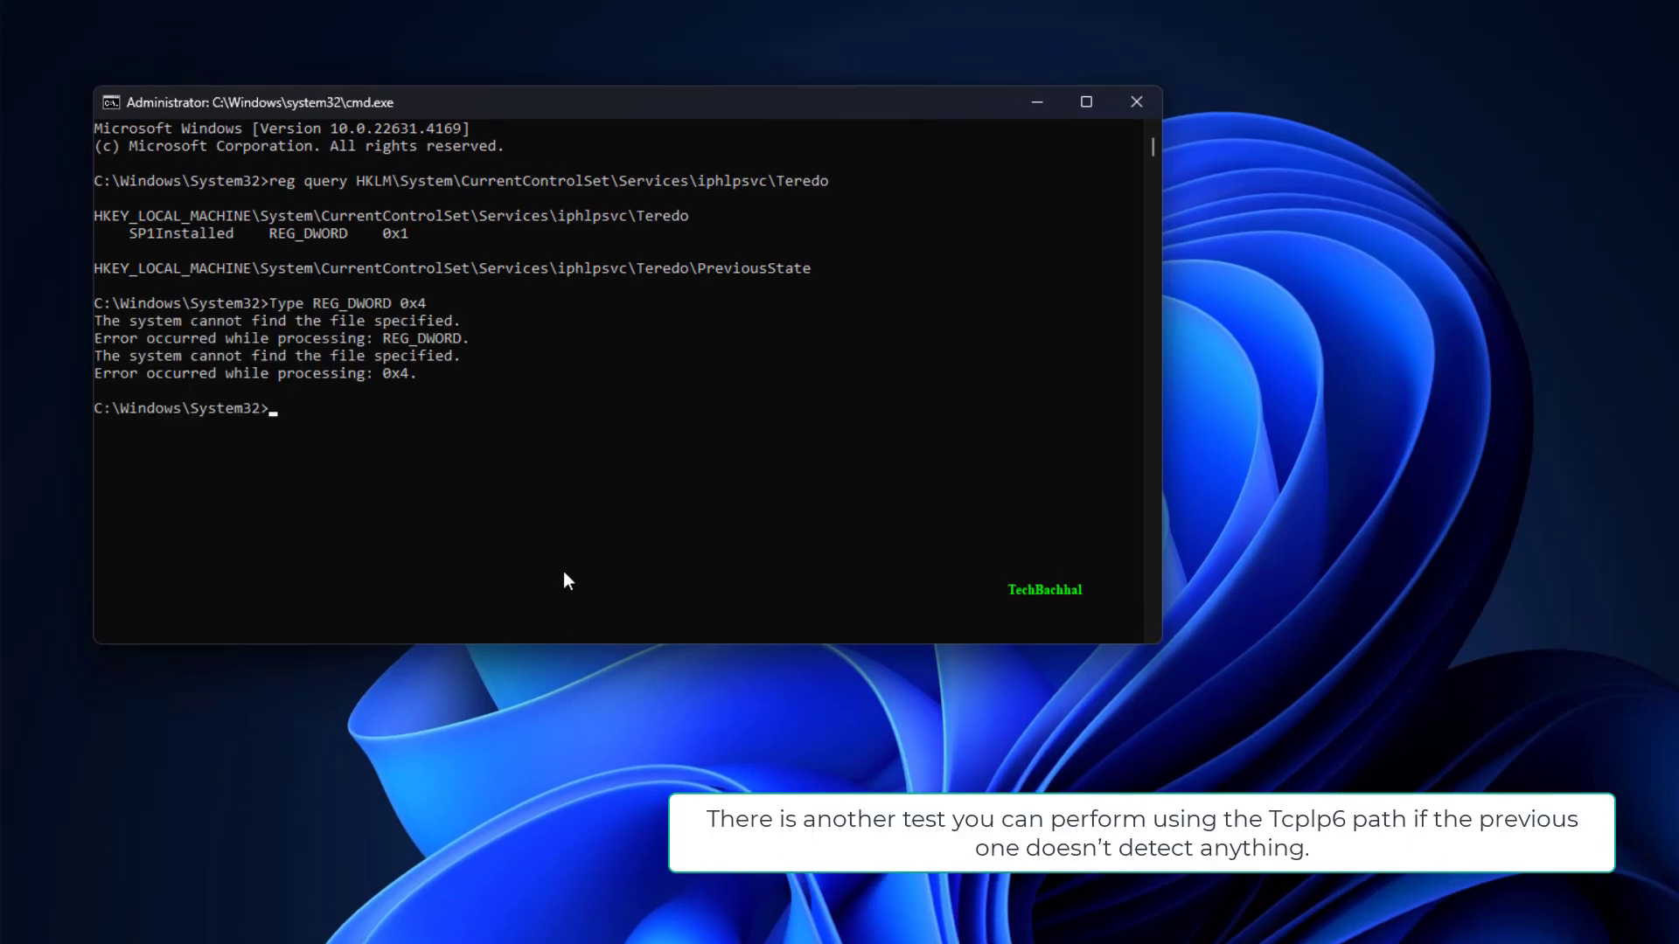
mouse_move(698, 567)
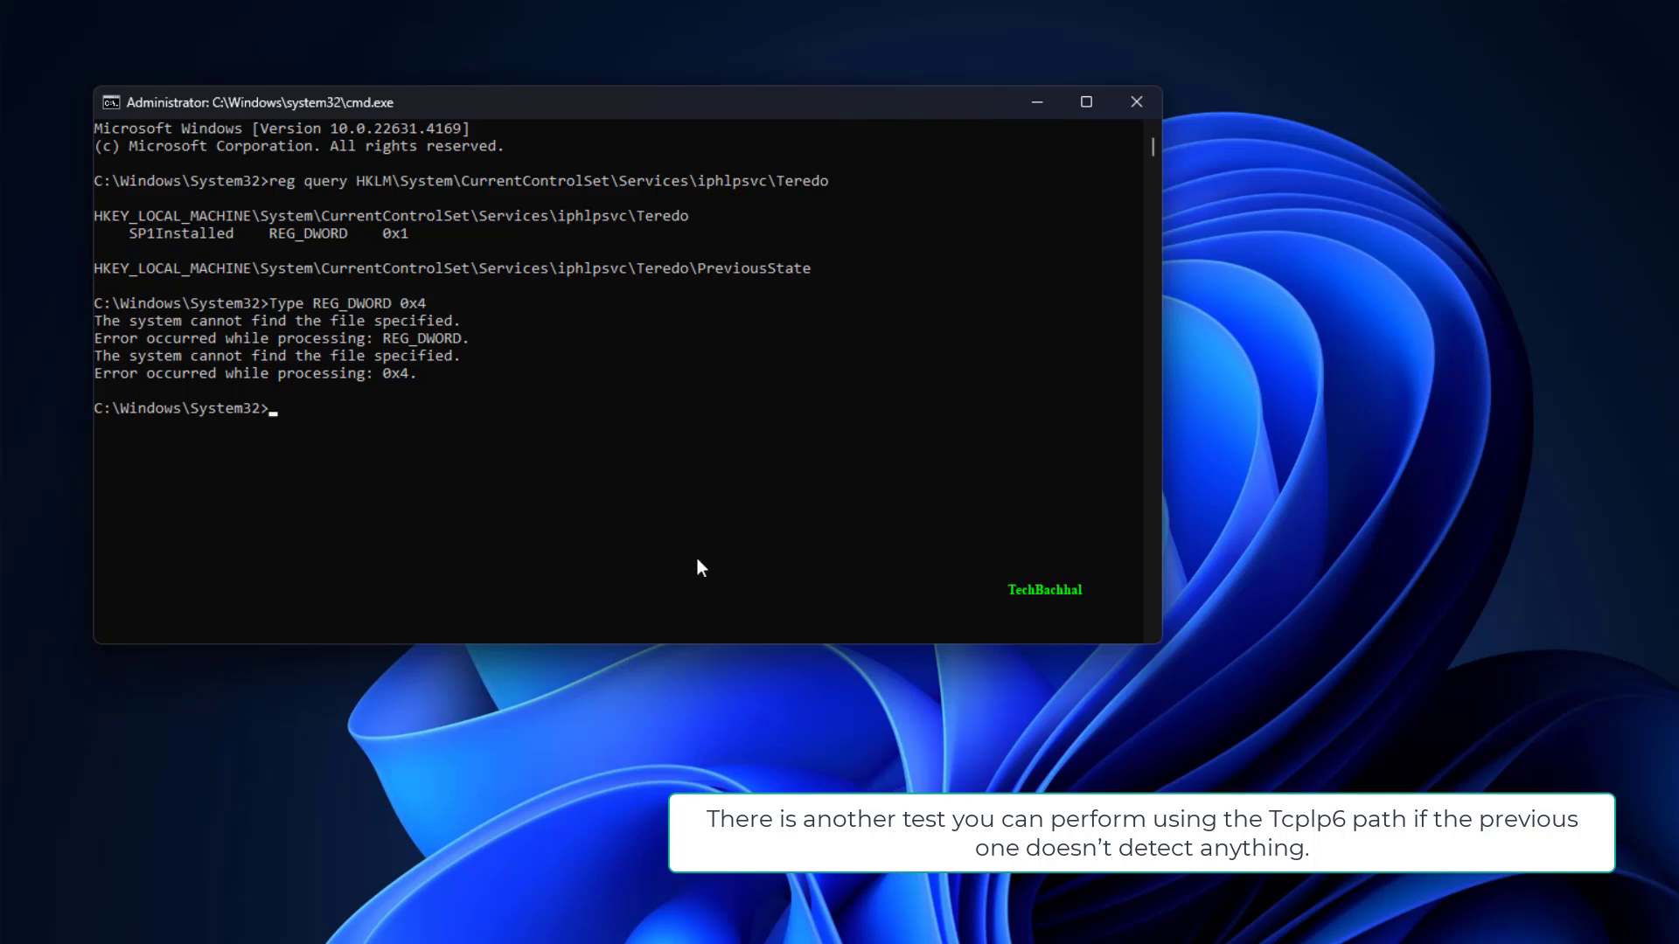
Reset the Teredo state type to default via netsh and query the TcpIp6 Parameters key.
type("netsh interface Teredo set state type=default")
type("reg query HKLM\\System\\CurrentControlSet\\Services\\TcpIp6\\Parameters")
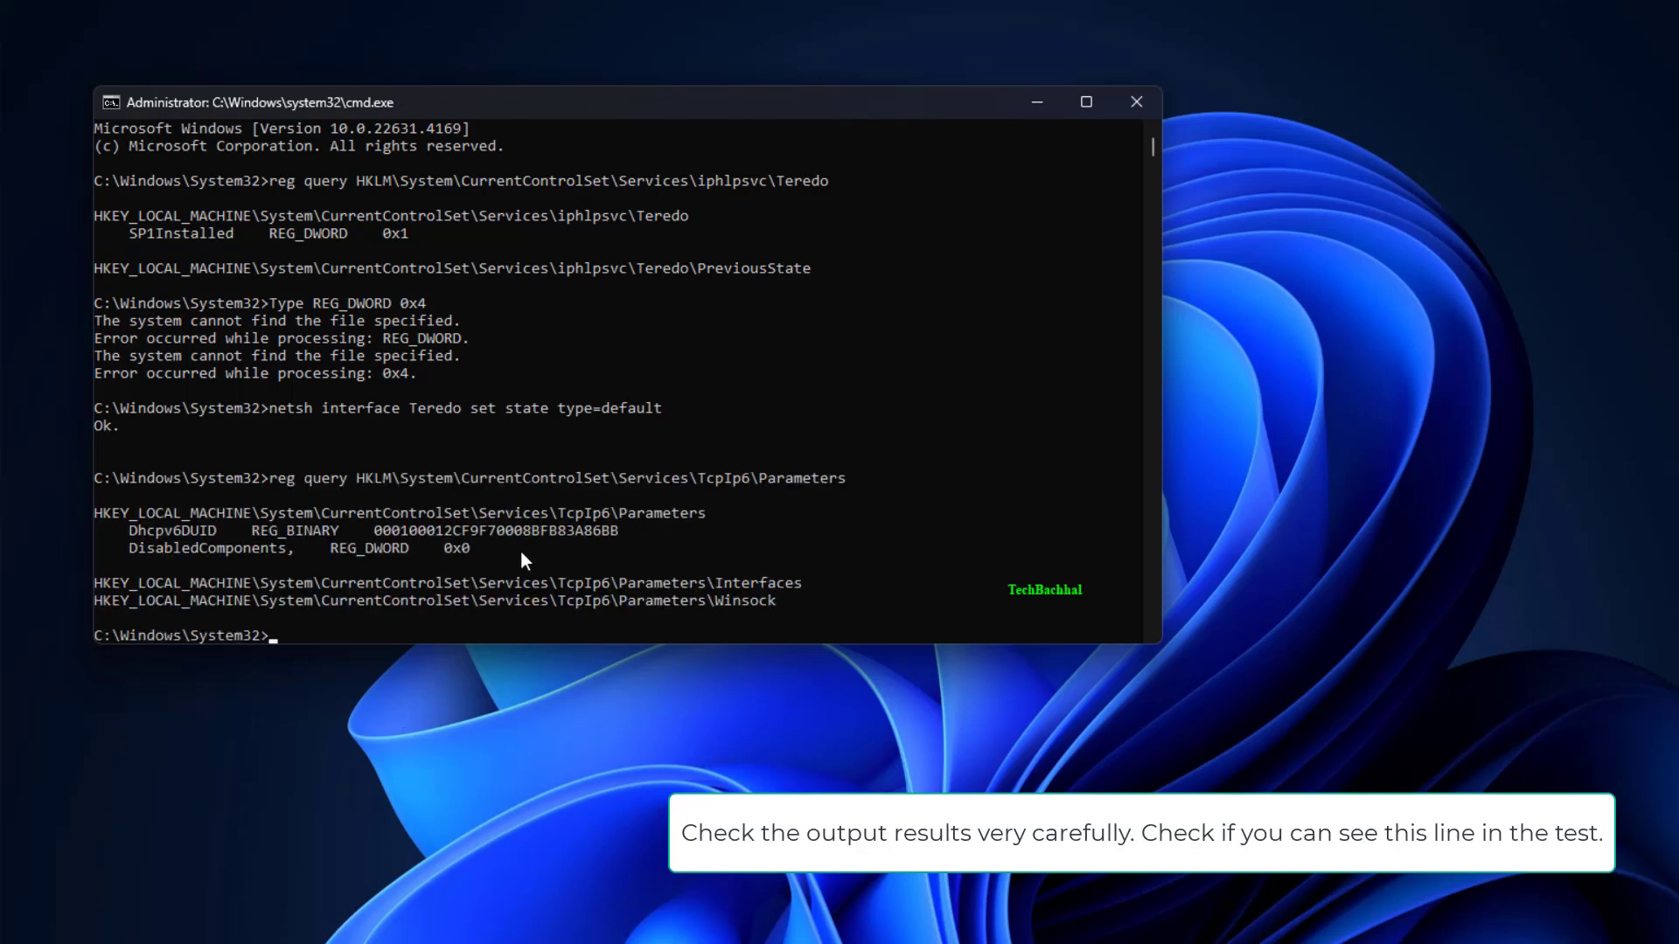
mouse_move(594, 694)
type("DisabledComponents REG_DWORD 0x8e")
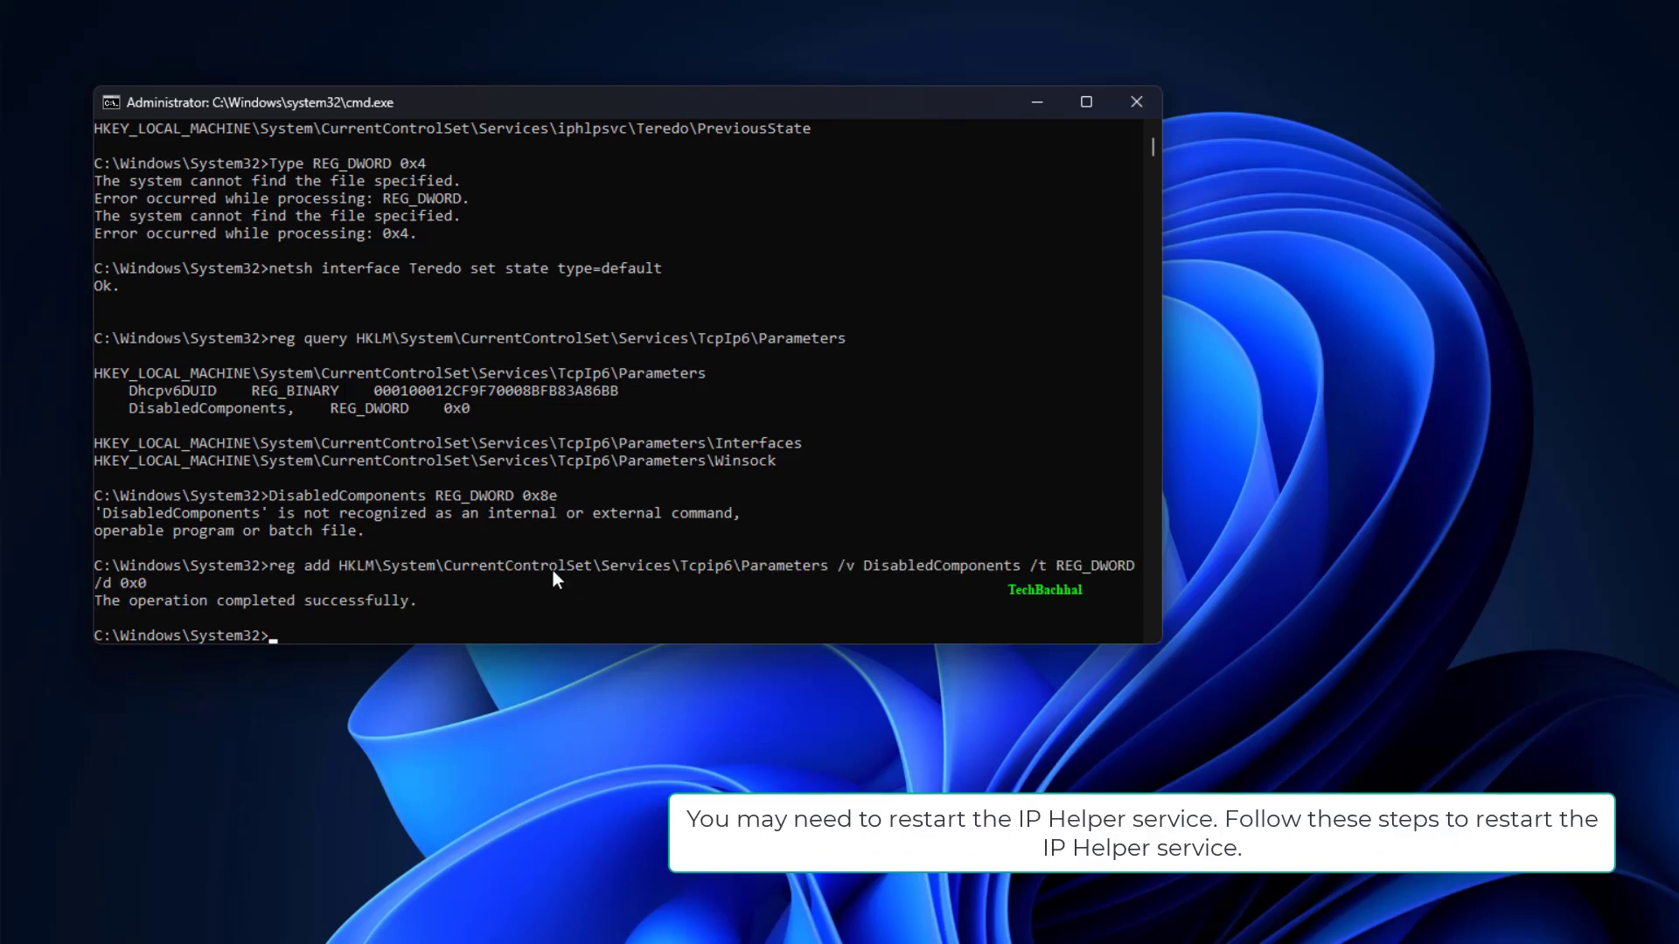
mouse_move(544, 665)
type("sc start iphlpsvc")
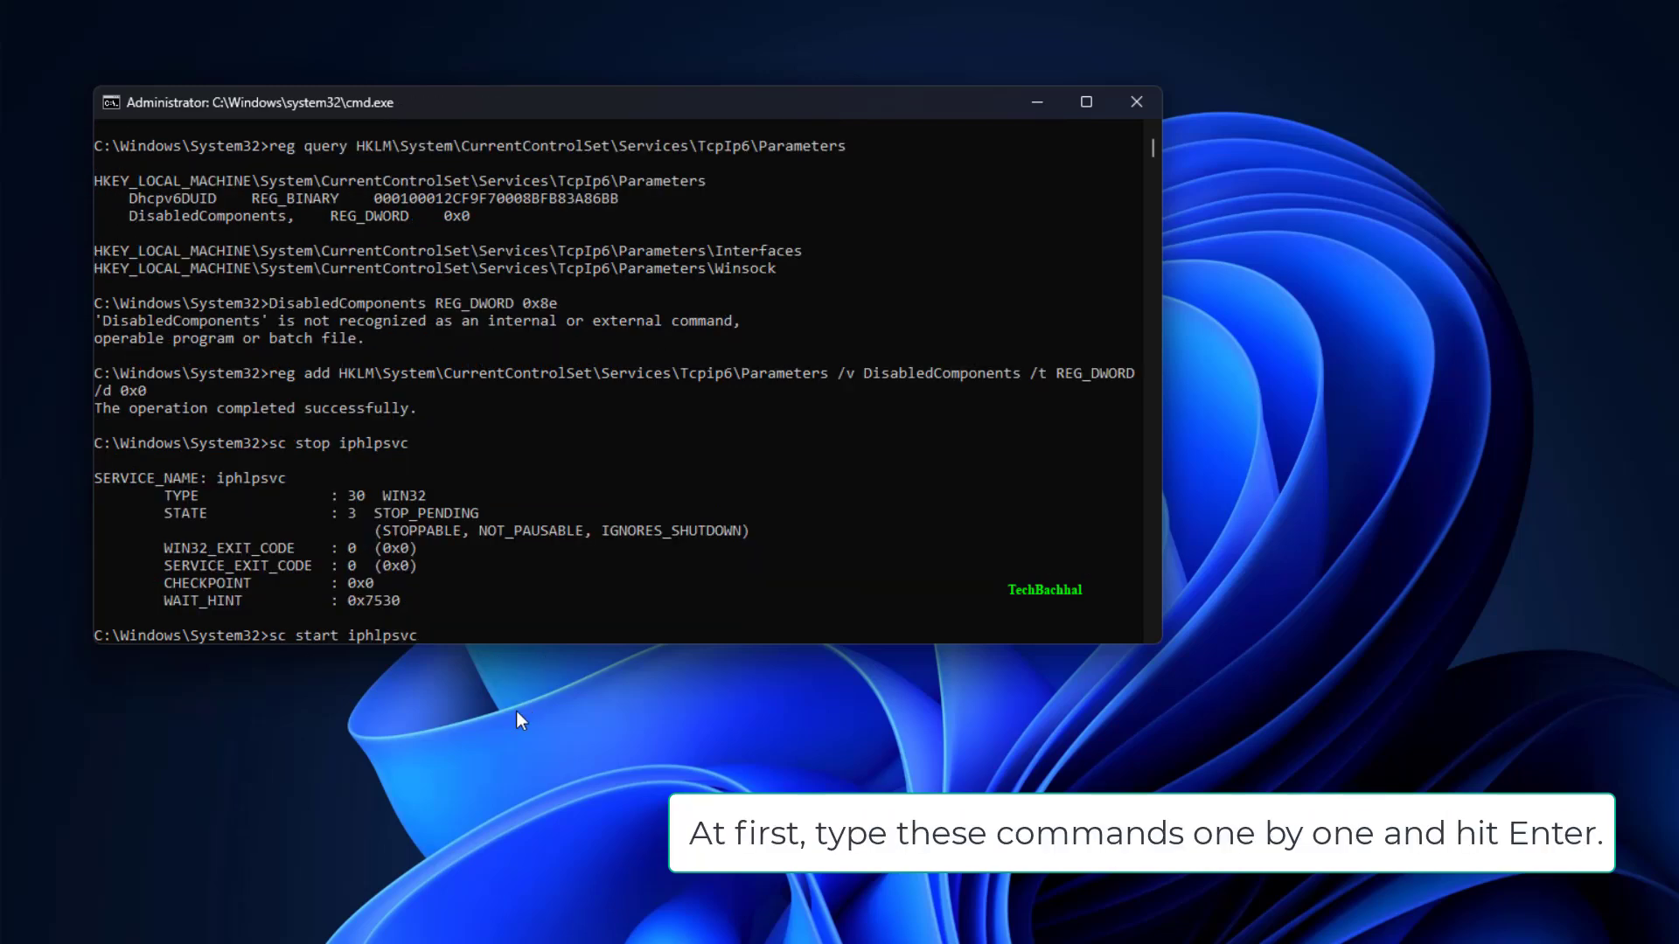
mouse_move(525, 684)
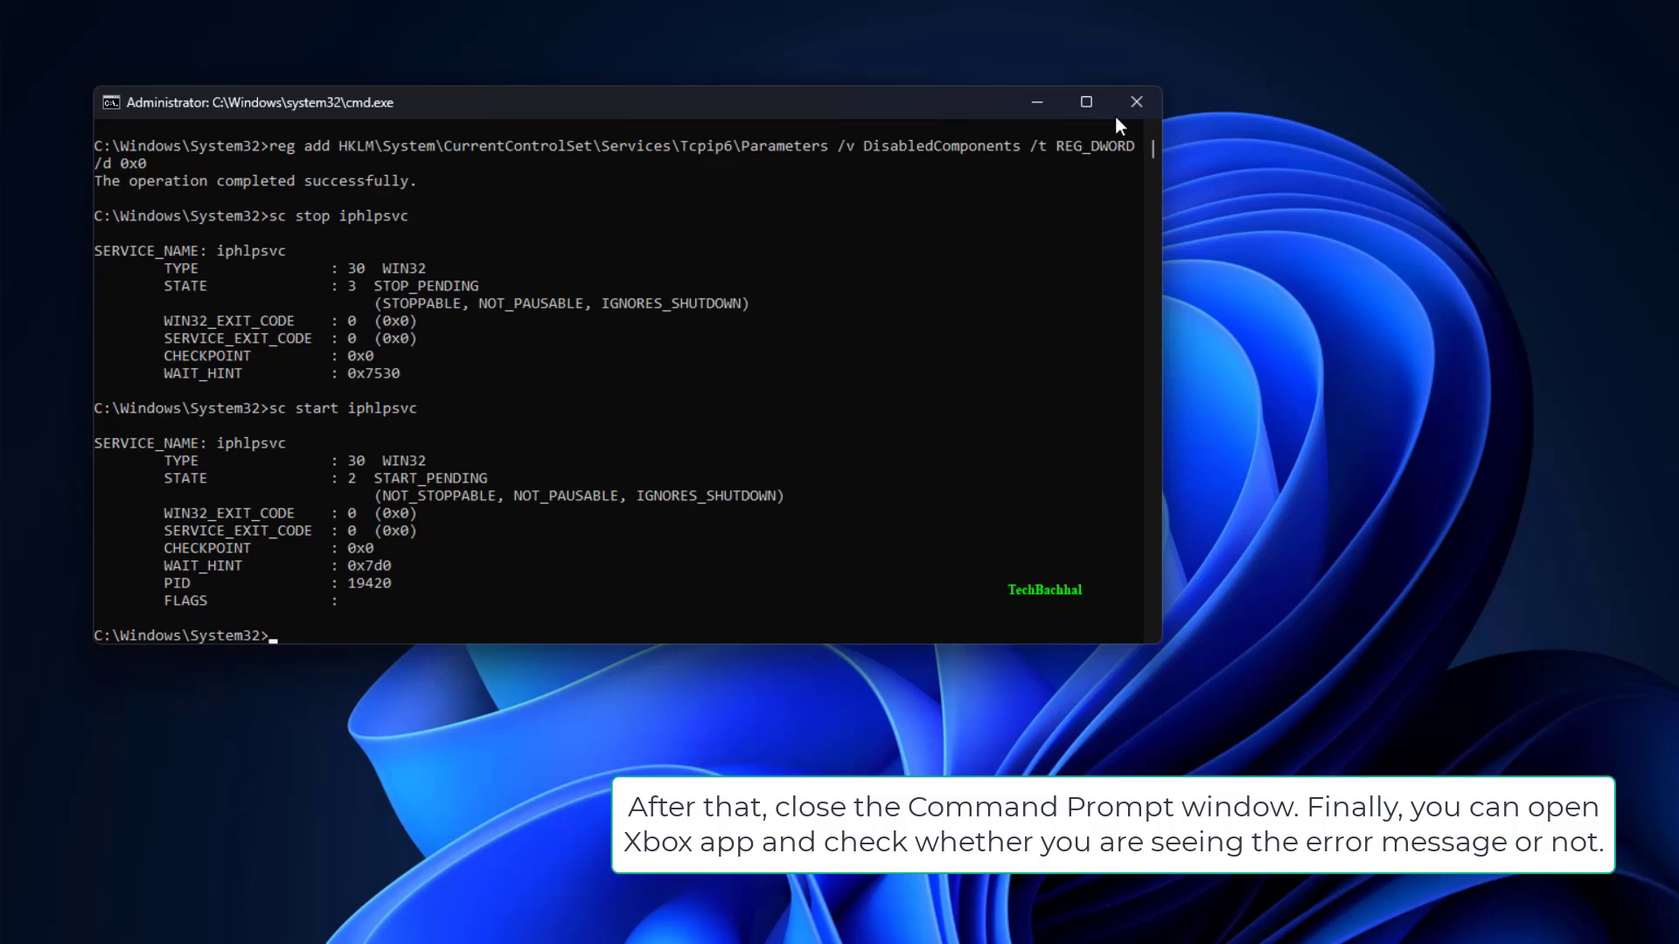
Close the Command Prompt window after restarting the IP Helper service.
left_click(1135, 102)
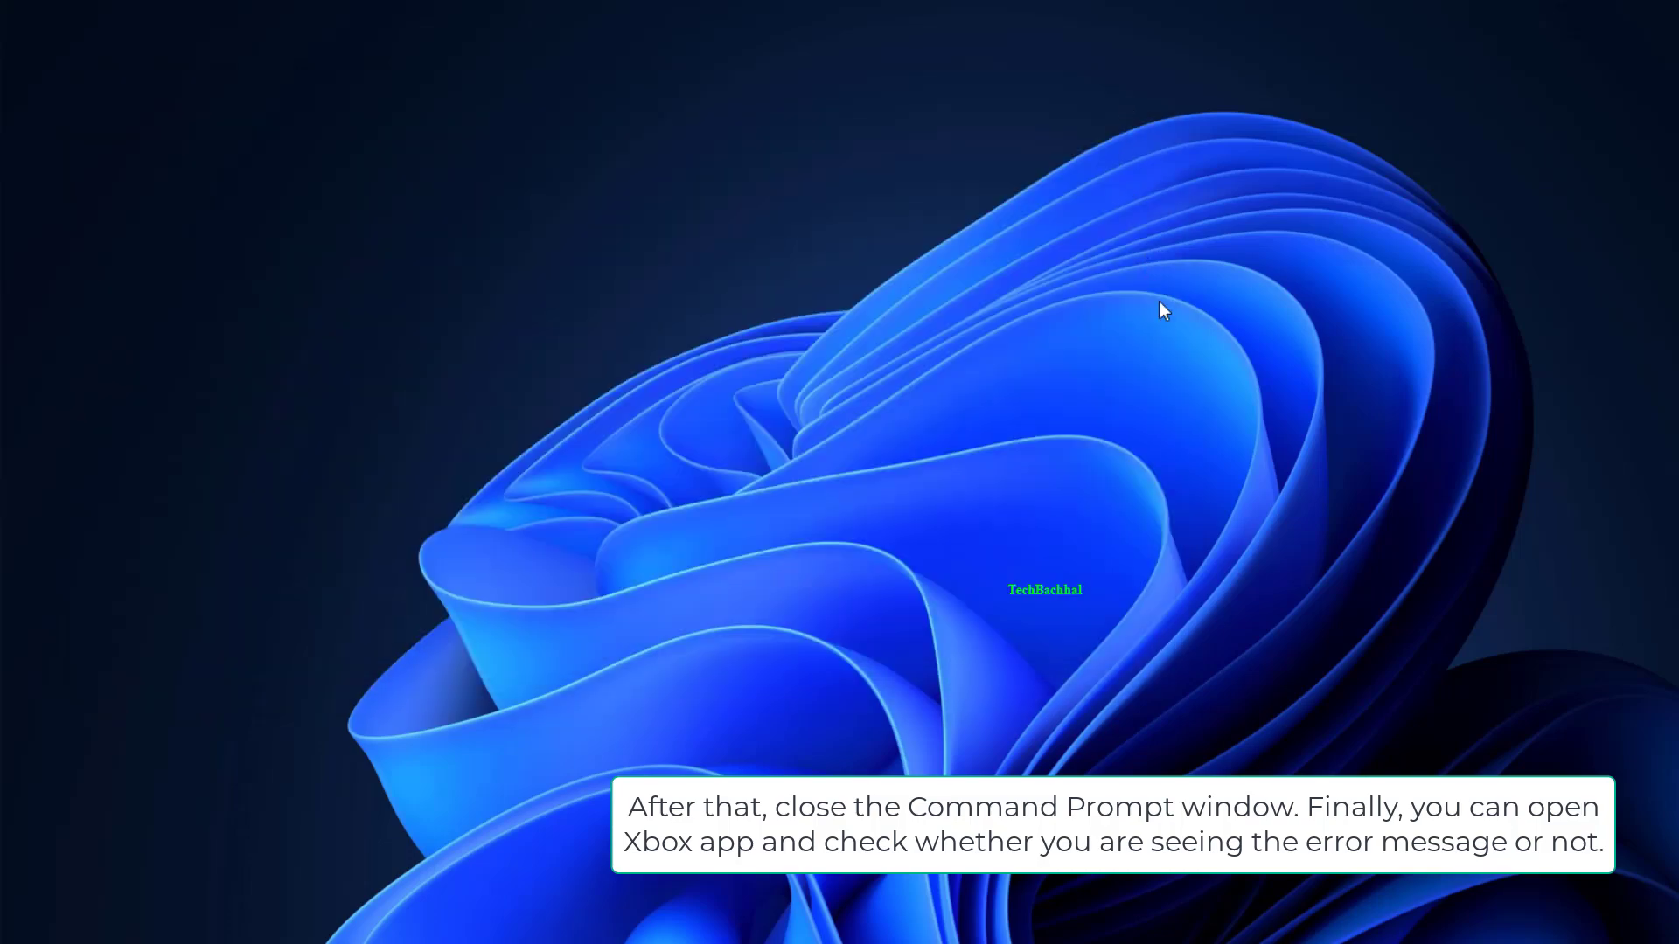